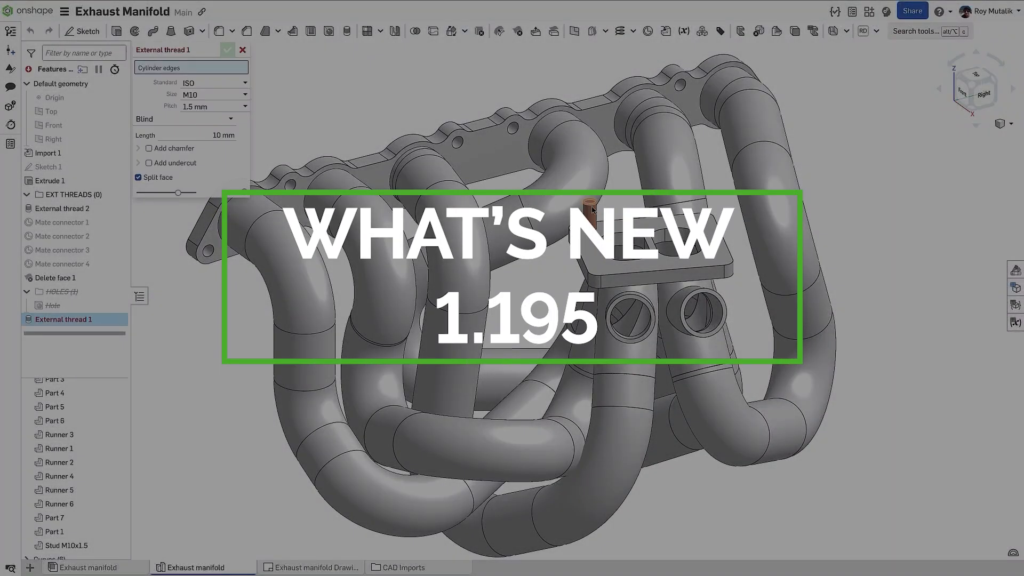
Step: Accept External thread 1 with Add chamfer checked, then unsuppress the HOLES folder
left_click(148, 158)
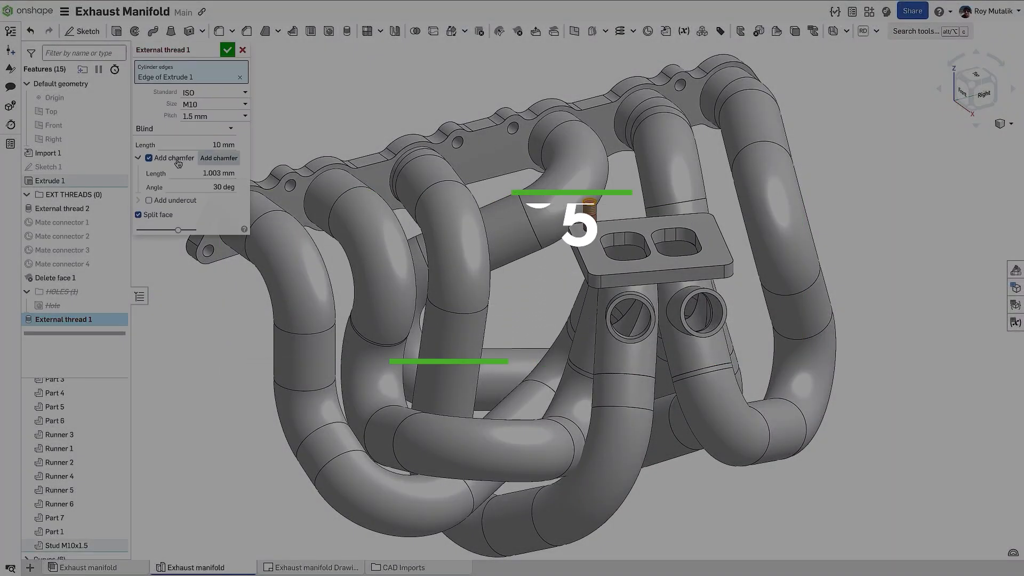
left_click(227, 50)
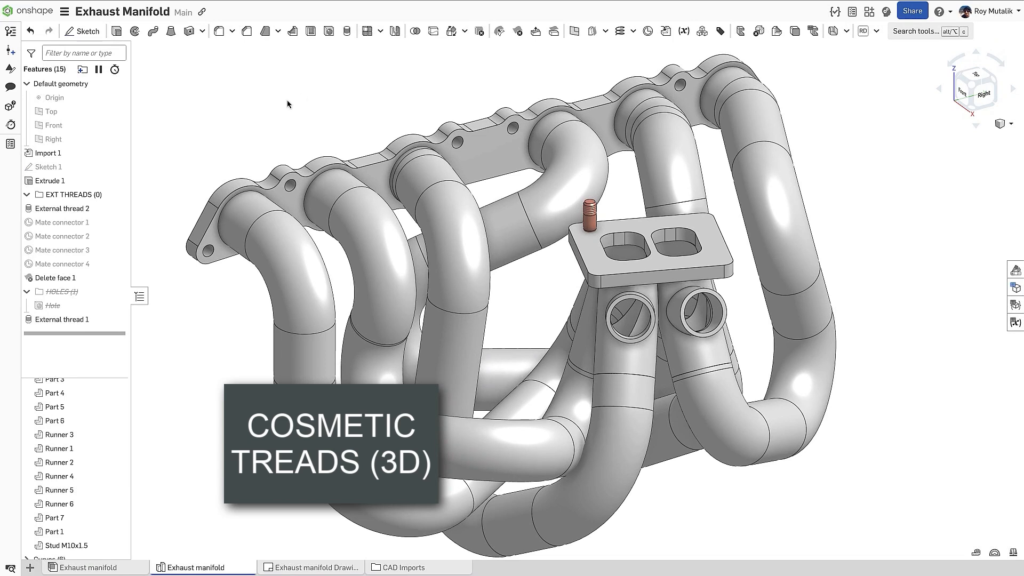
right_click(53, 305)
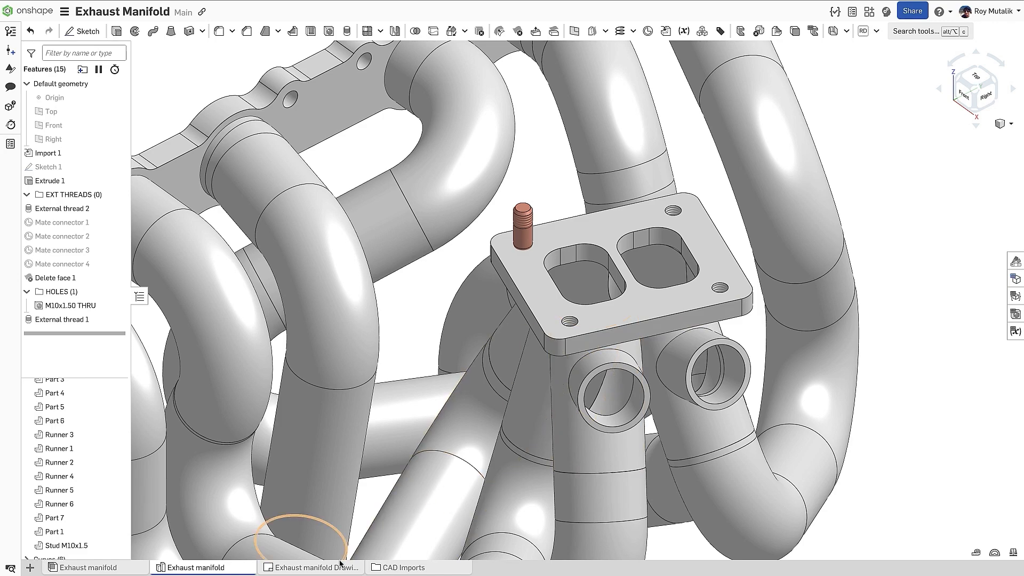
Step: Review the manifold drawing's M10x1.50 callouts, then switch to the Routing Curve Pipe Route tab
left_click(316, 567)
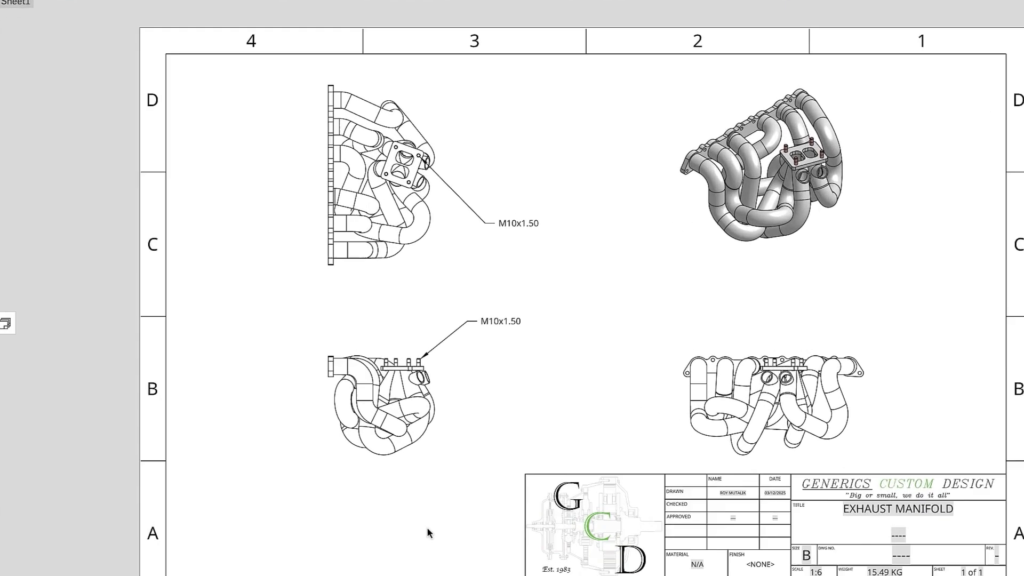
left_click(185, 566)
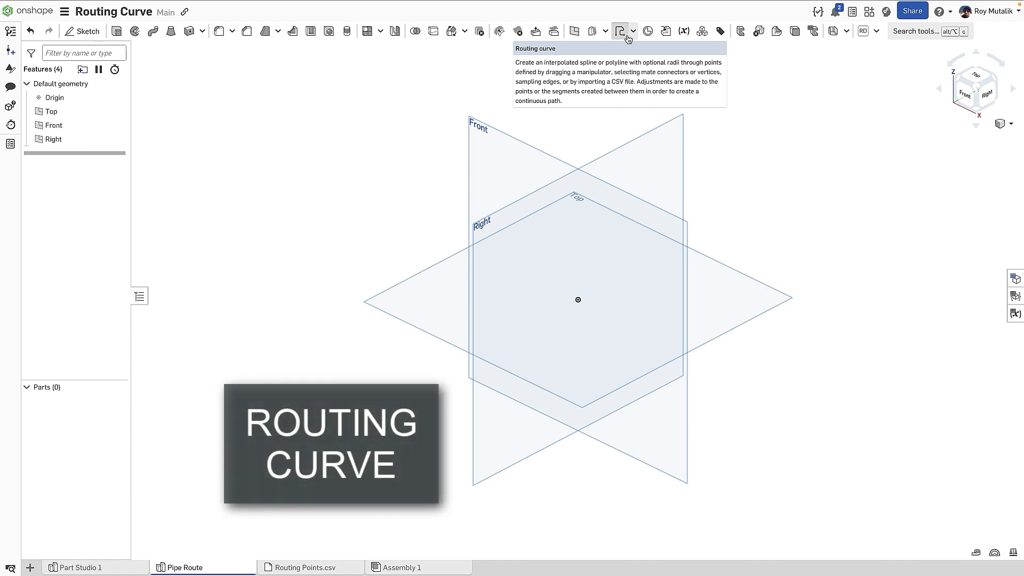
Step: Build a Routing curve spline from the origin through five added points, about 15.38 in long
left_click(620, 31)
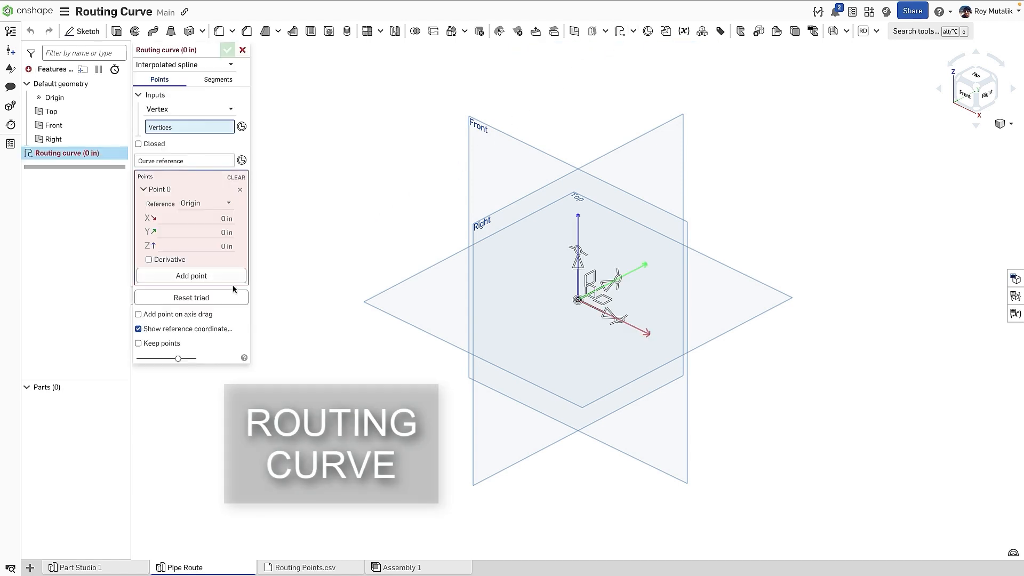
left_click(190, 275)
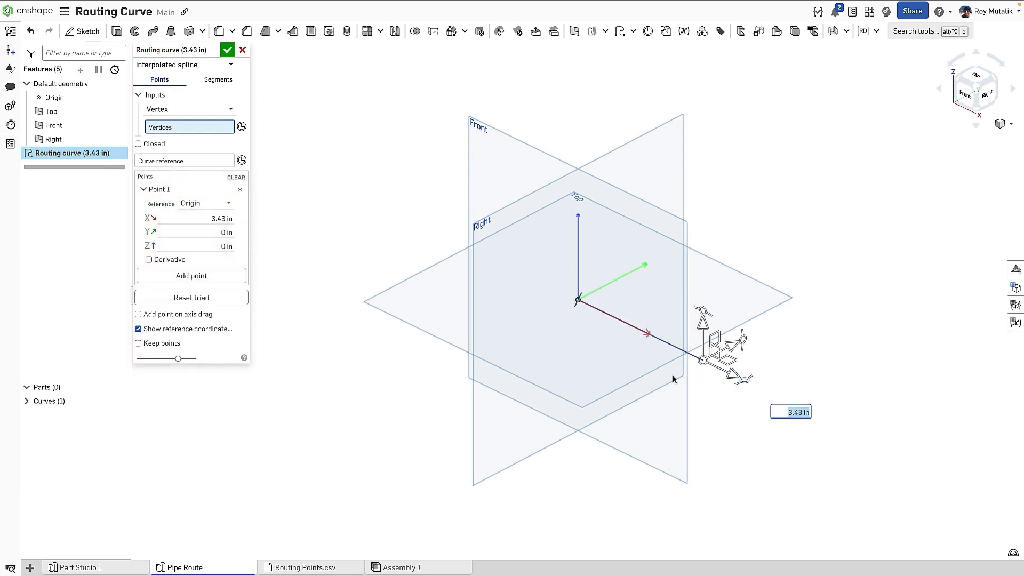
left_click(191, 275)
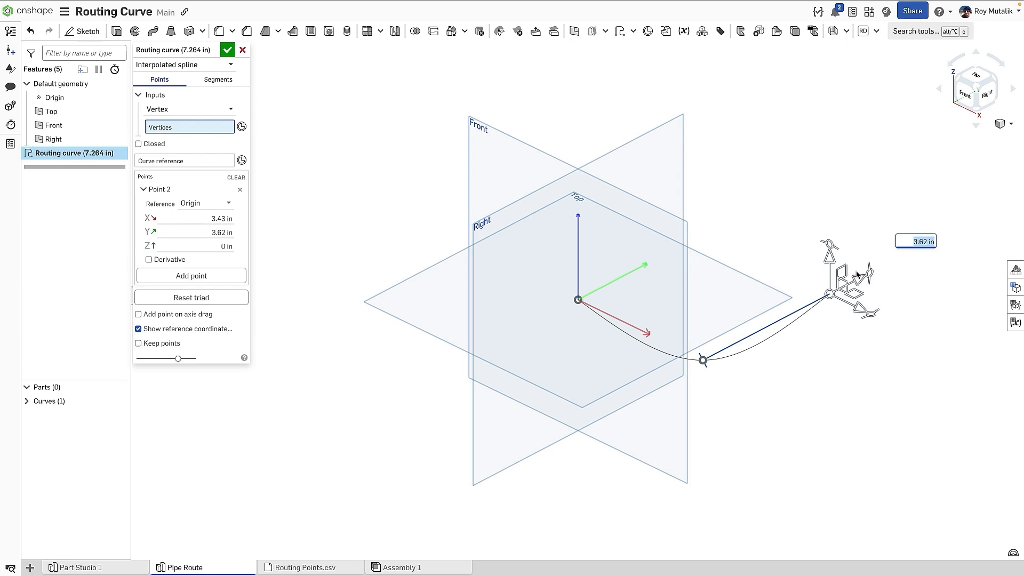
left_click(190, 275)
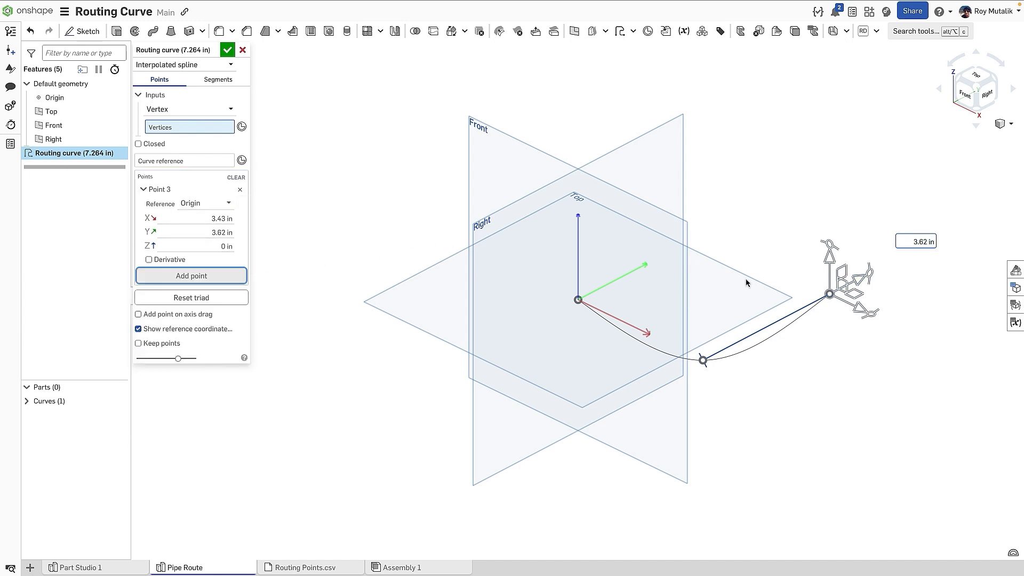
mouse_move(788, 280)
type("4")
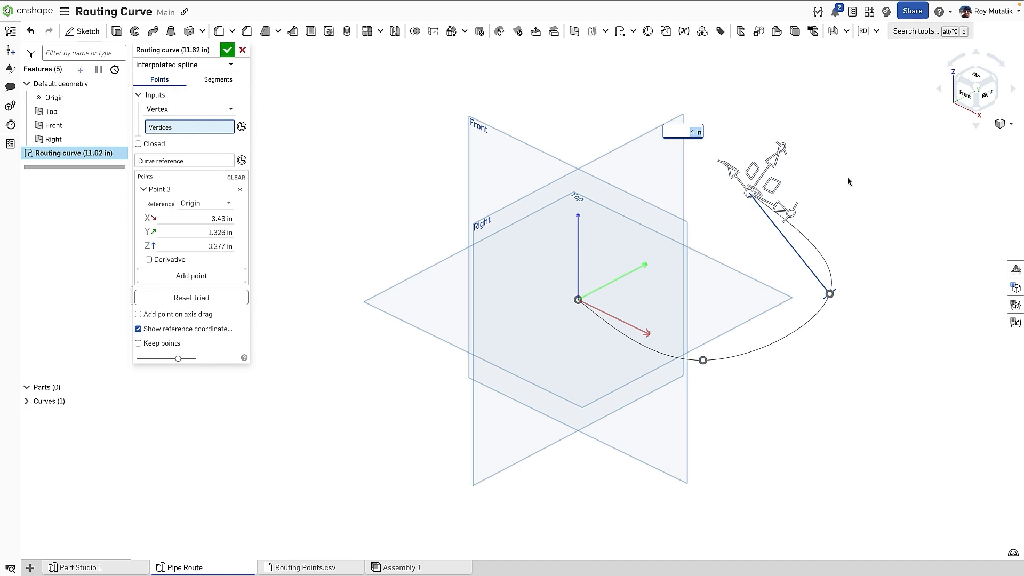
left_click(190, 275)
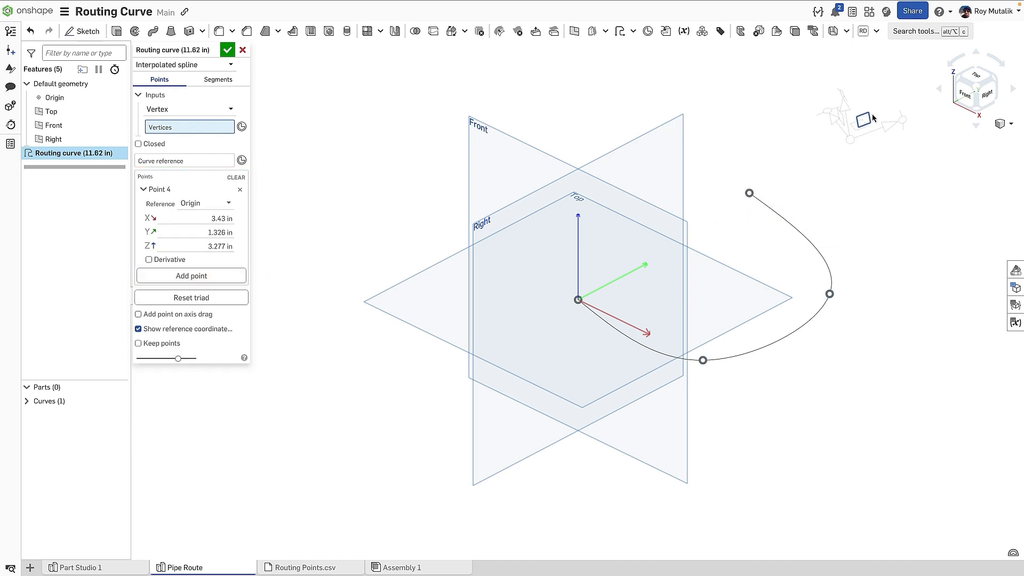
left_click(190, 275)
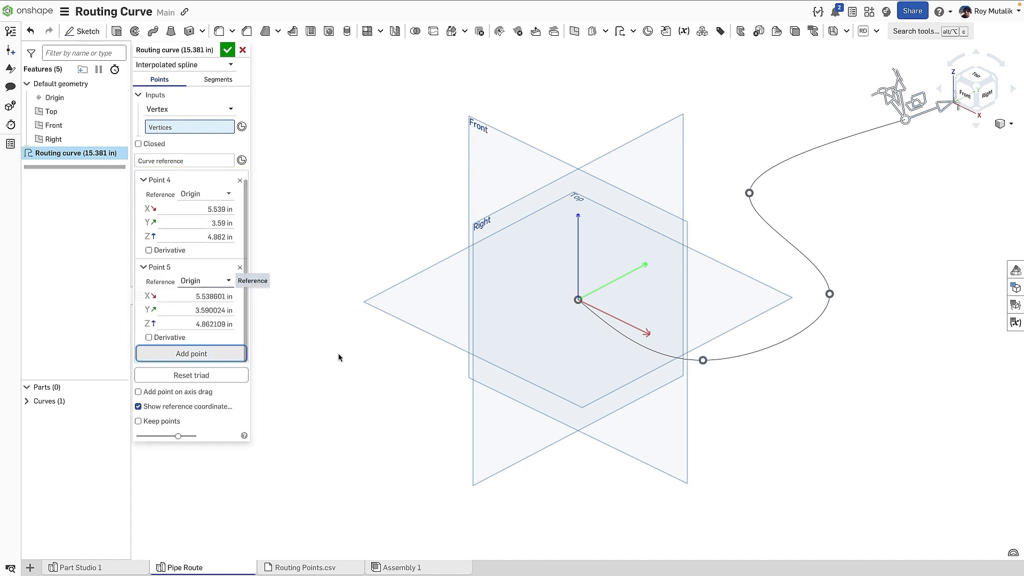
left_click(240, 179)
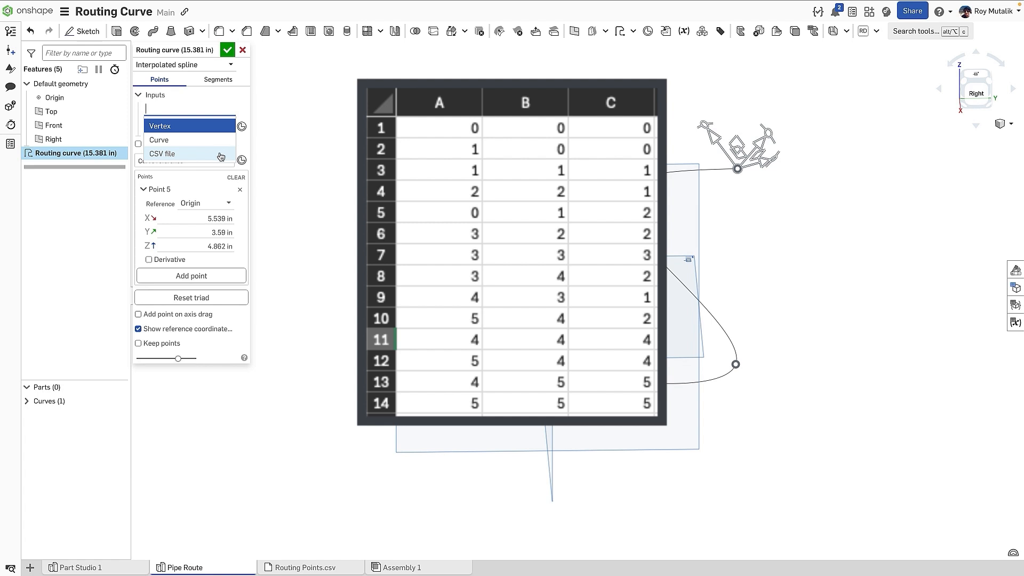
mouse_move(220, 127)
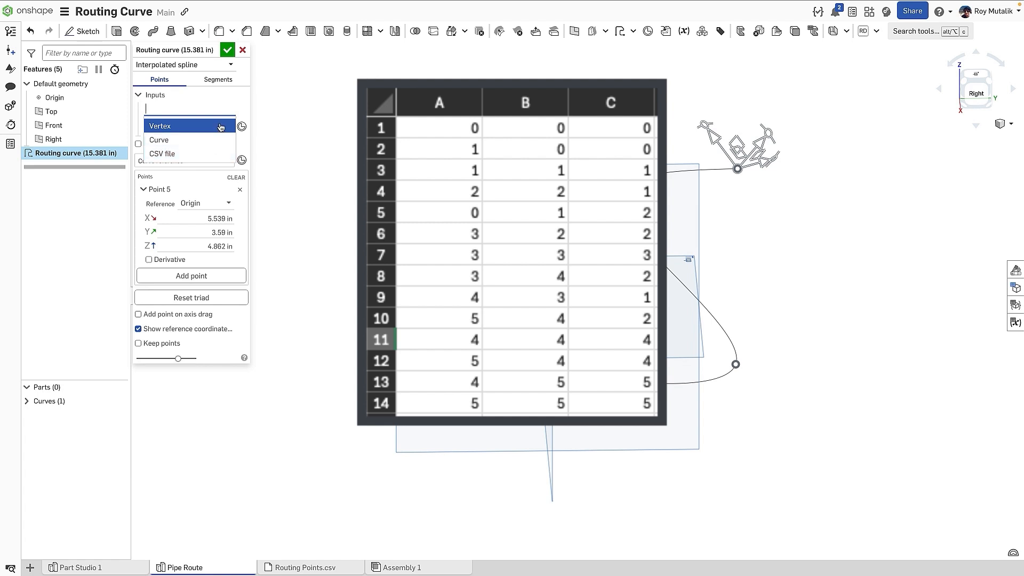
Step: Keep Vertex input and make the curve a Polyline with a 0.5 in bend radius (13.267 in)
left_click(159, 125)
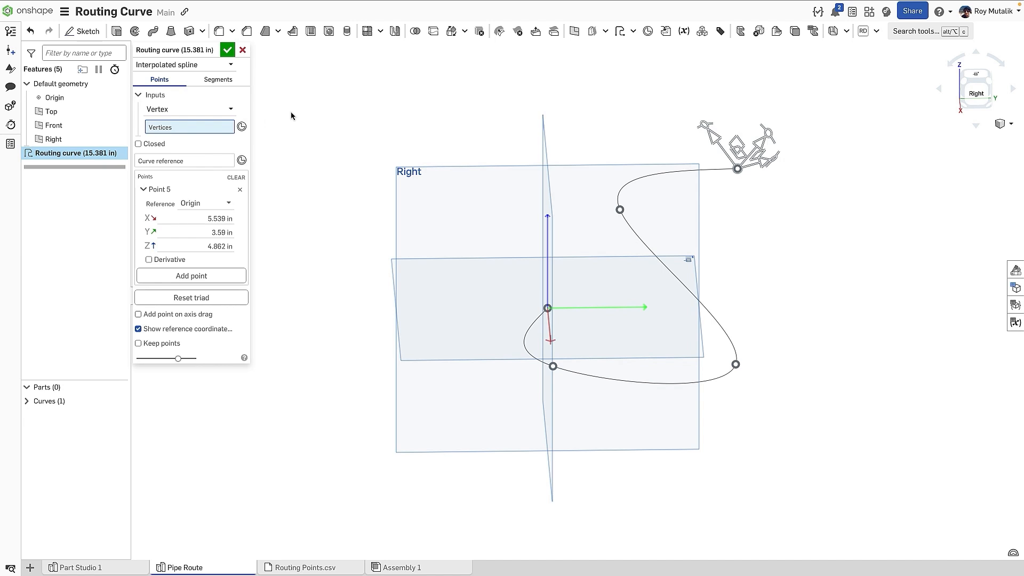
left_click(185, 64)
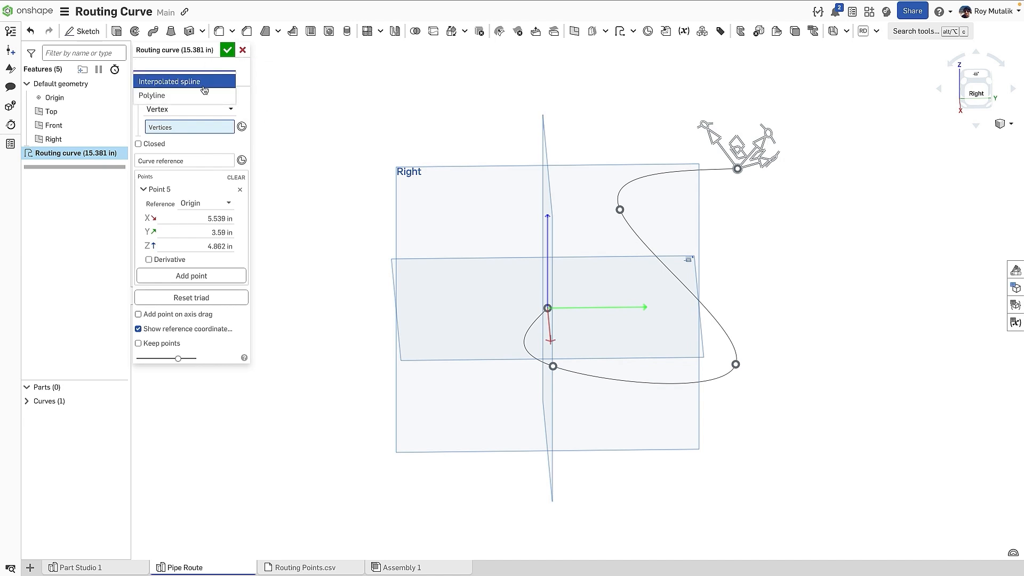
left_click(151, 95)
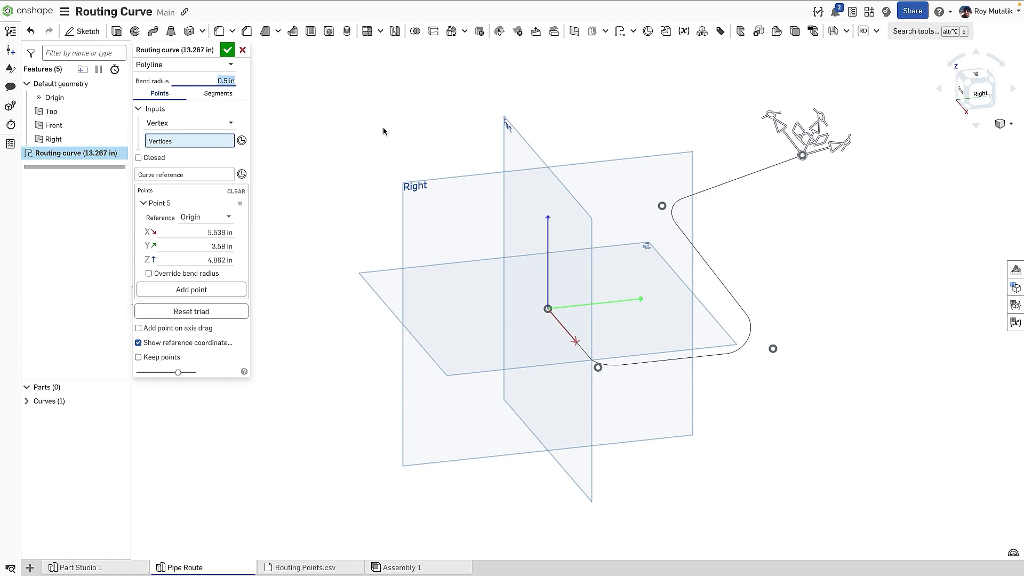
mouse_move(388, 133)
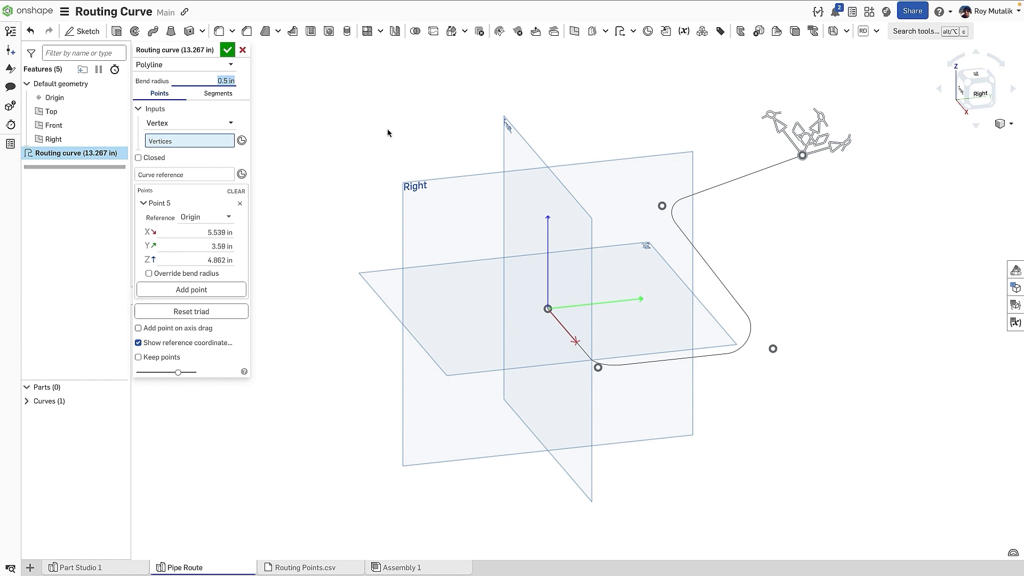
Step: Reshape the segments as an Orthogonal path, cycle to the next option and confirm the 17.282 in route
left_click(217, 94)
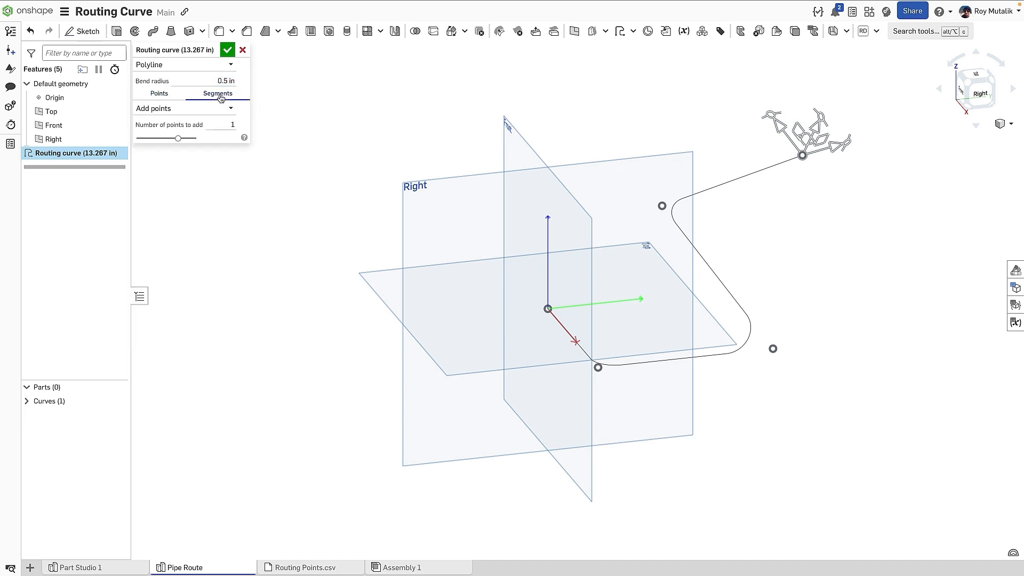
left_click(232, 109)
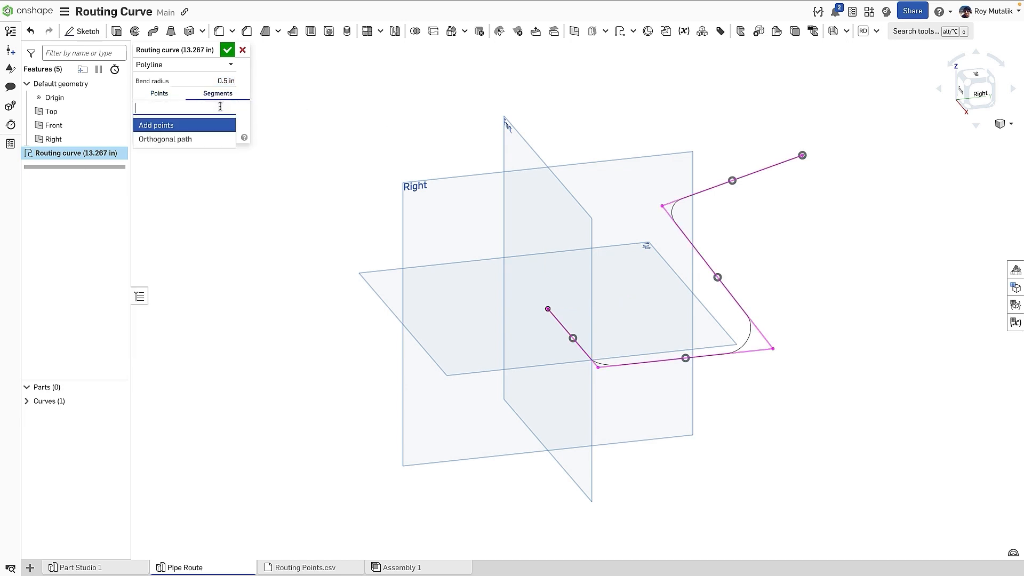
left_click(164, 139)
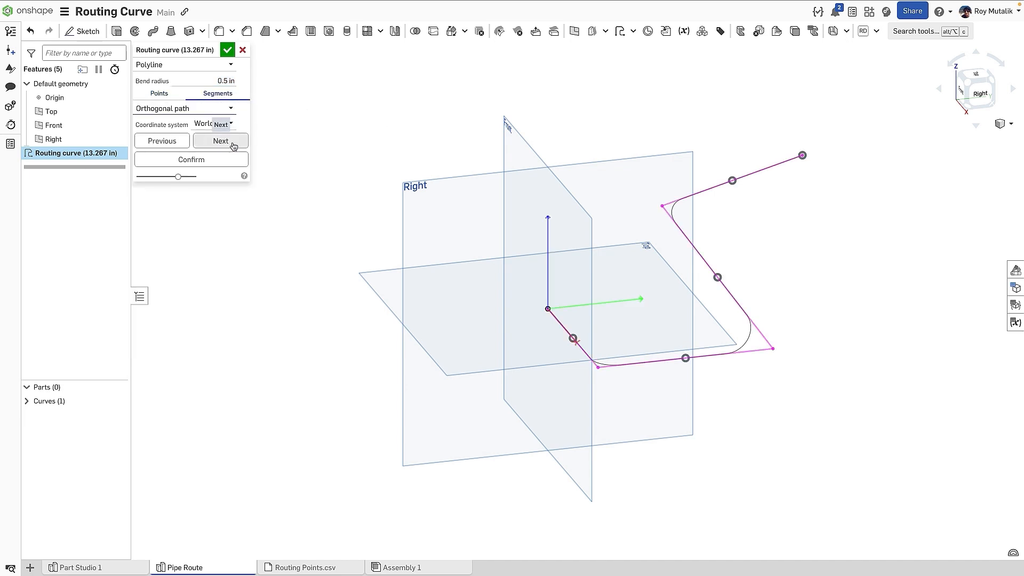
left_click(220, 141)
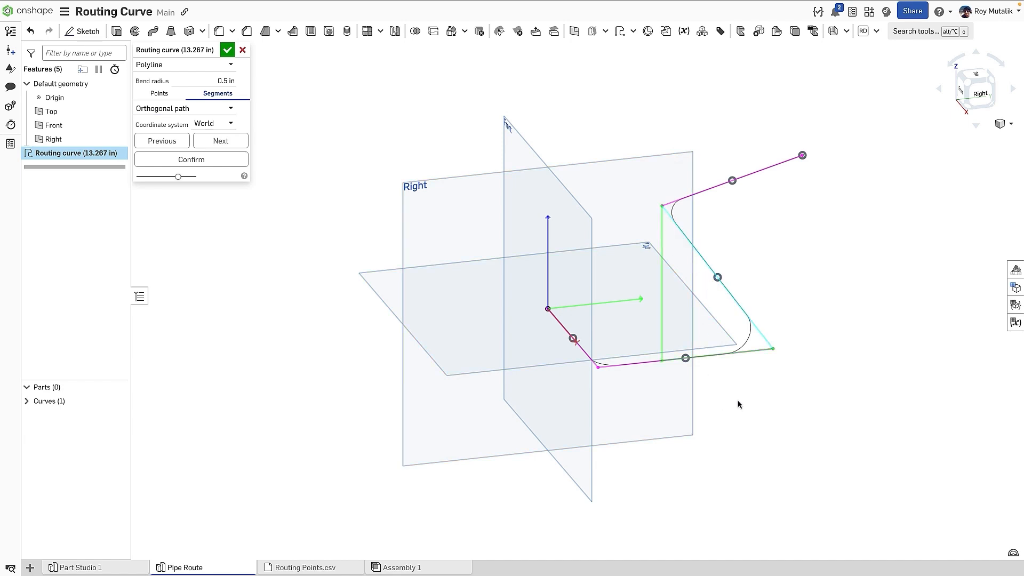
left_click(221, 141)
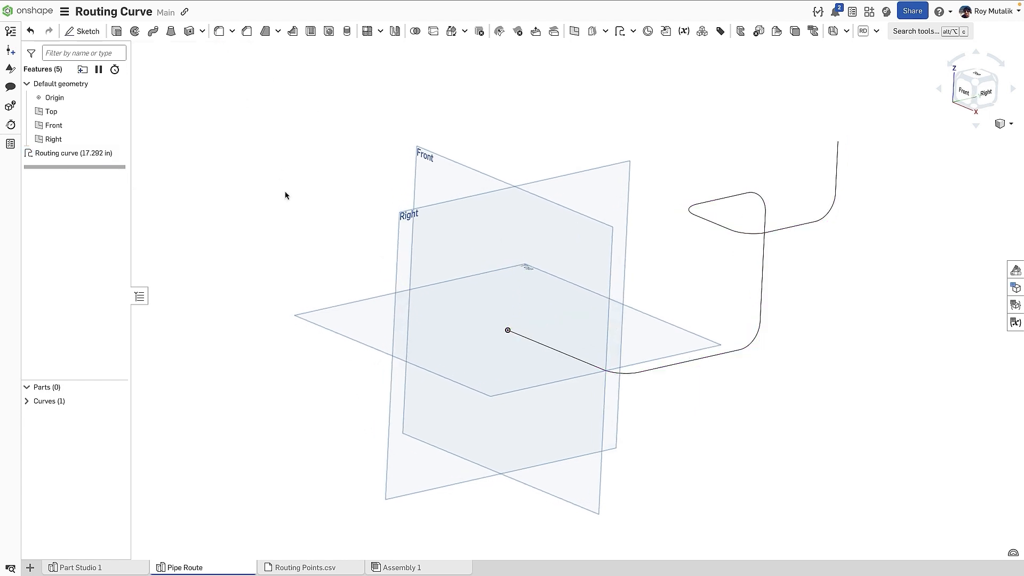
mouse_move(740, 31)
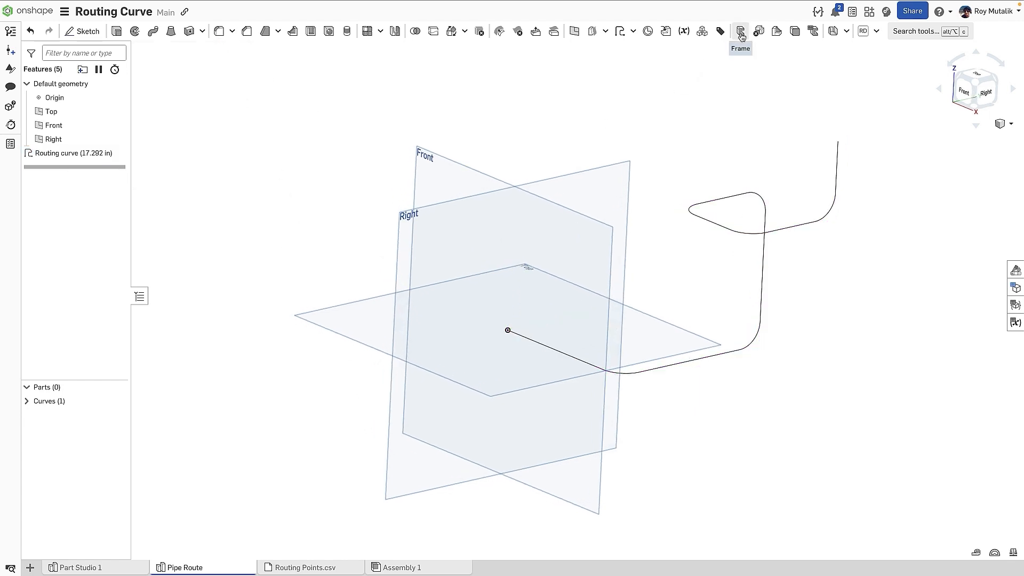
Step: Sweep a Round tube Frame 1 along the routing curve, then switch to the Constrained Surface document
left_click(740, 31)
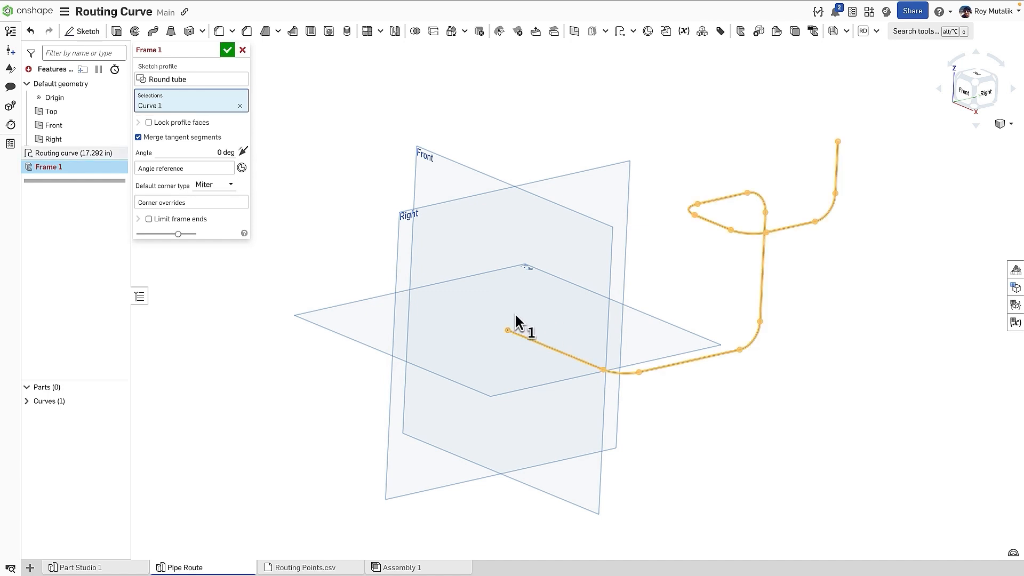
left_click(227, 50)
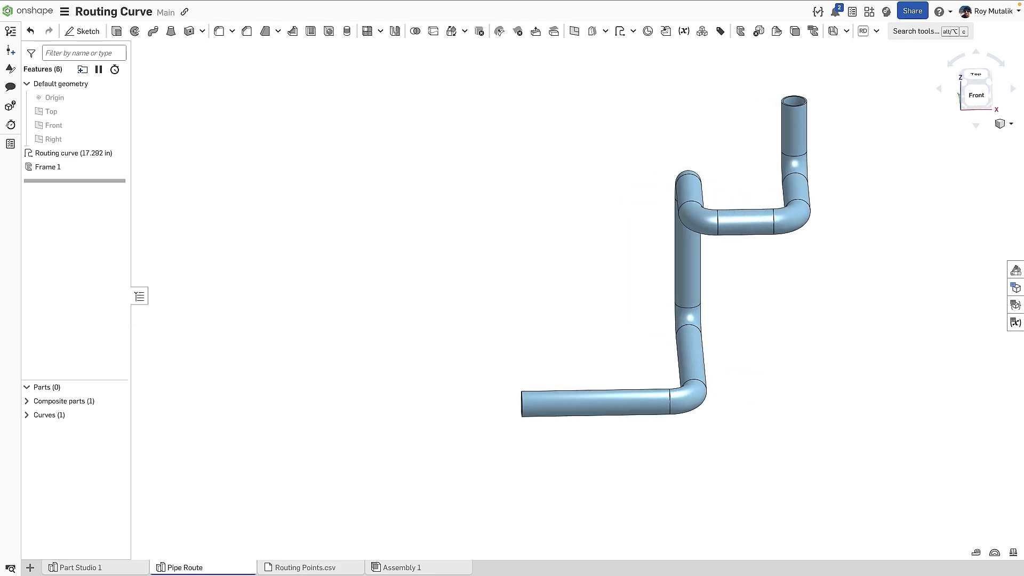
left_click(208, 566)
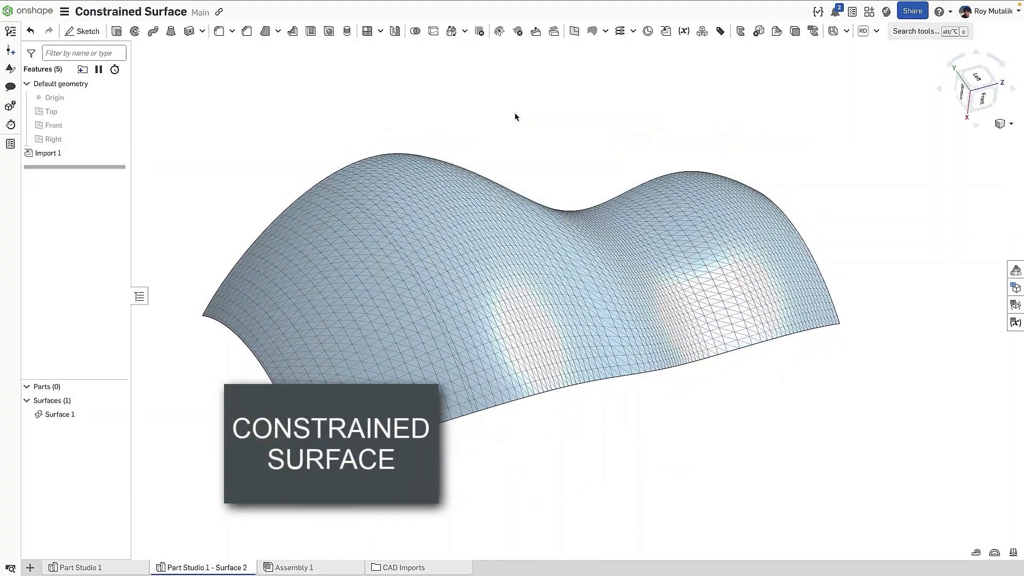
mouse_move(592, 31)
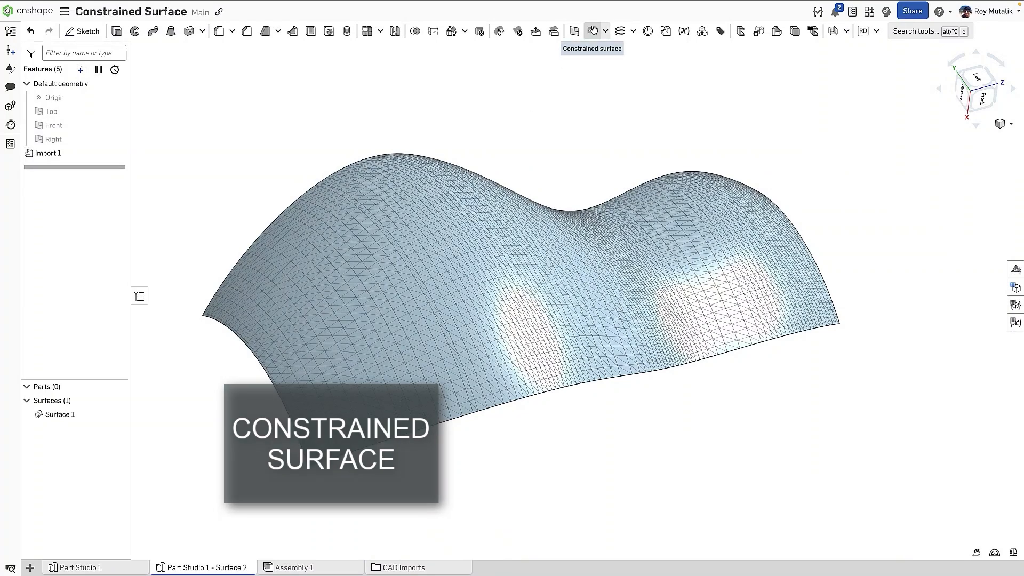
Step: Start Constrained surface 1 and pick ten mesh vertices on the imported surface as constraint points
left_click(590, 31)
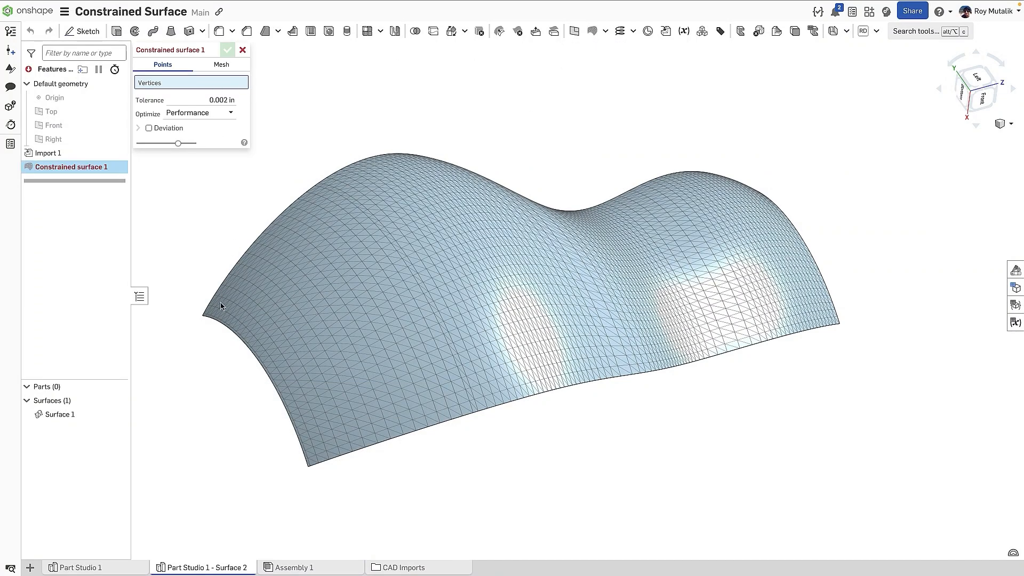
left_click(315, 456)
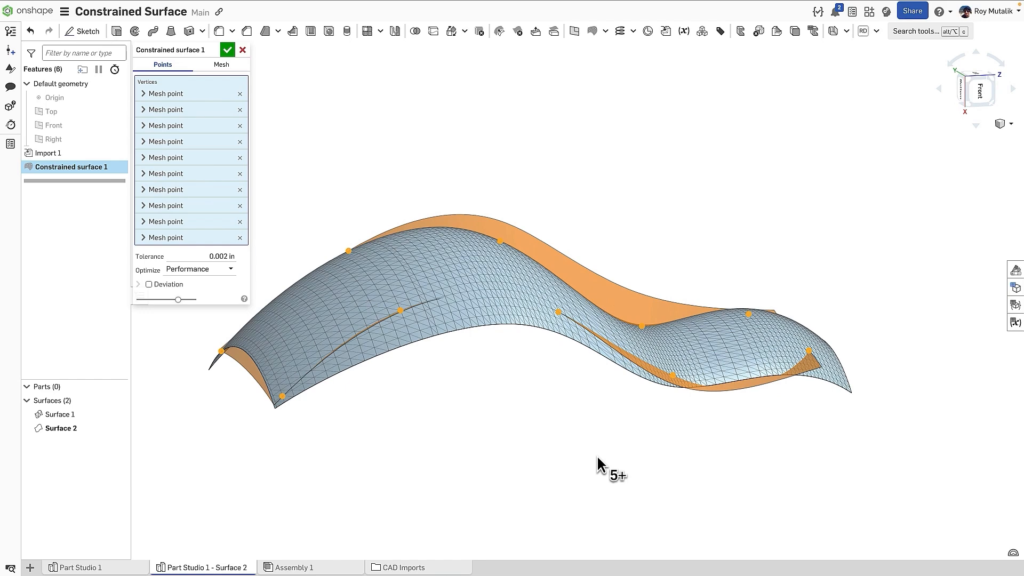
Step: Show Curve/surface analysis on the surface with tolerance 0.2 in and maximum Deviation displayed
right_click(647, 294)
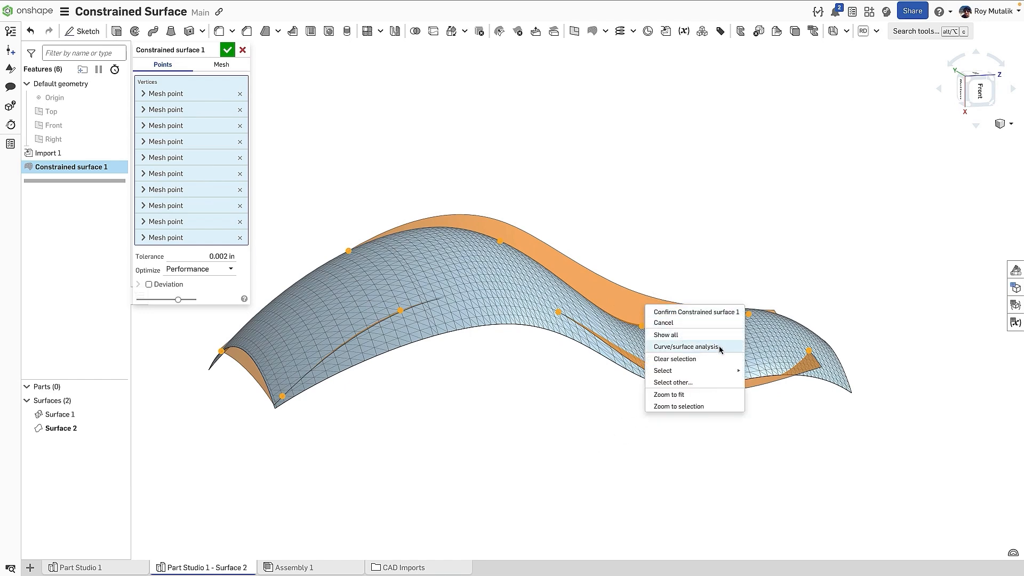
left_click(685, 346)
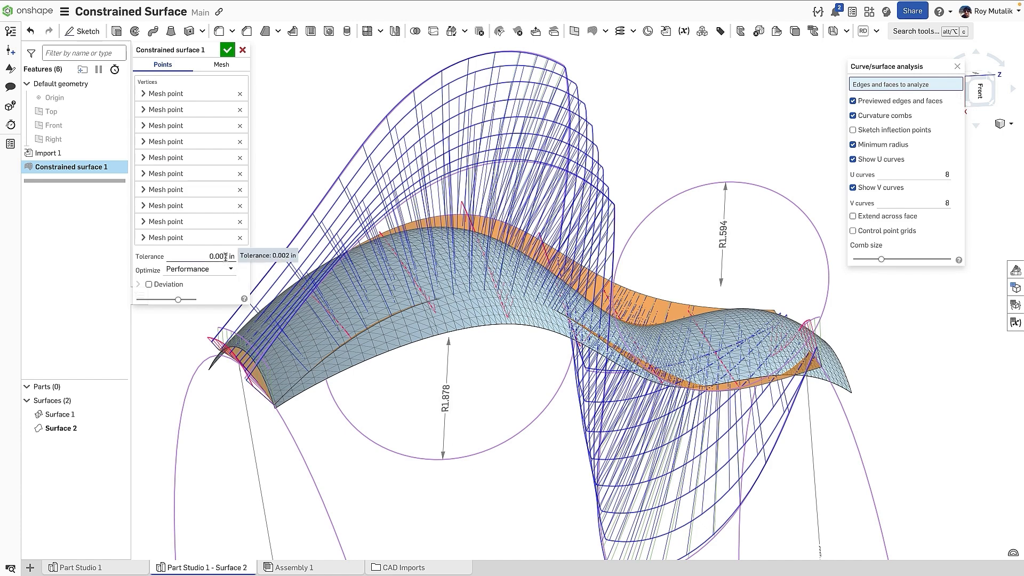
triple_click(222, 255)
type("0.2")
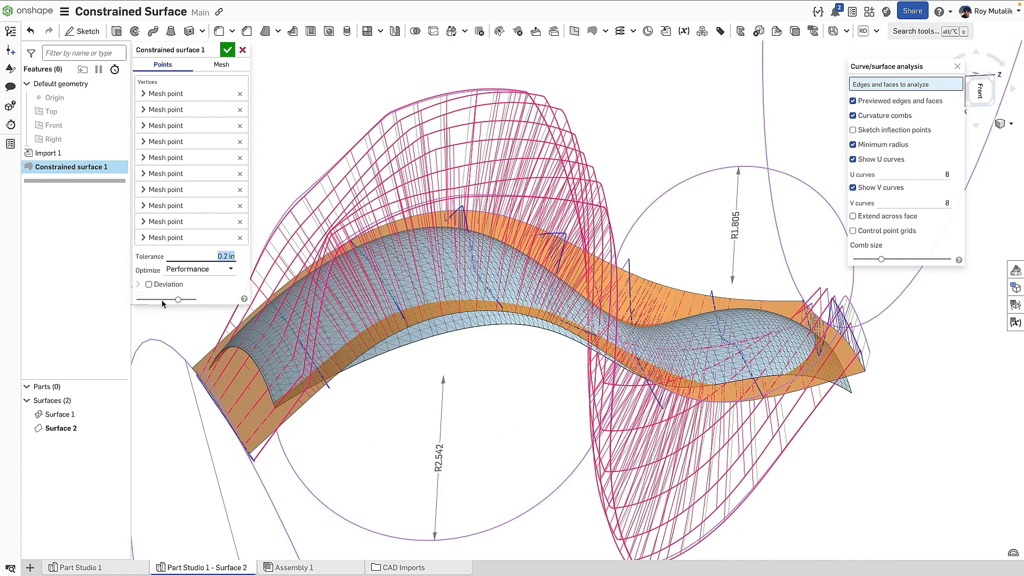
left_click(149, 284)
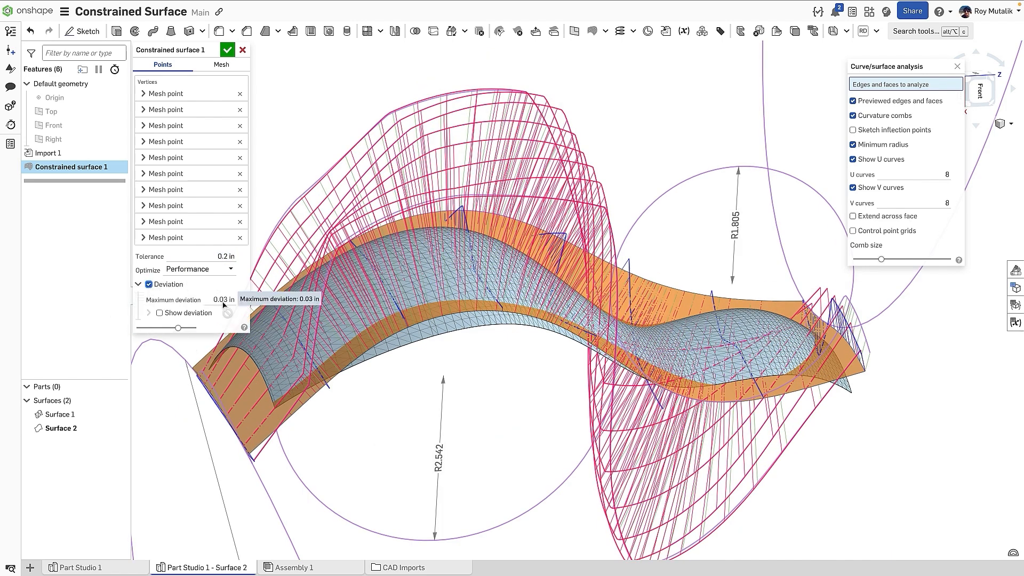
mouse_move(219, 318)
type("2.000e-4")
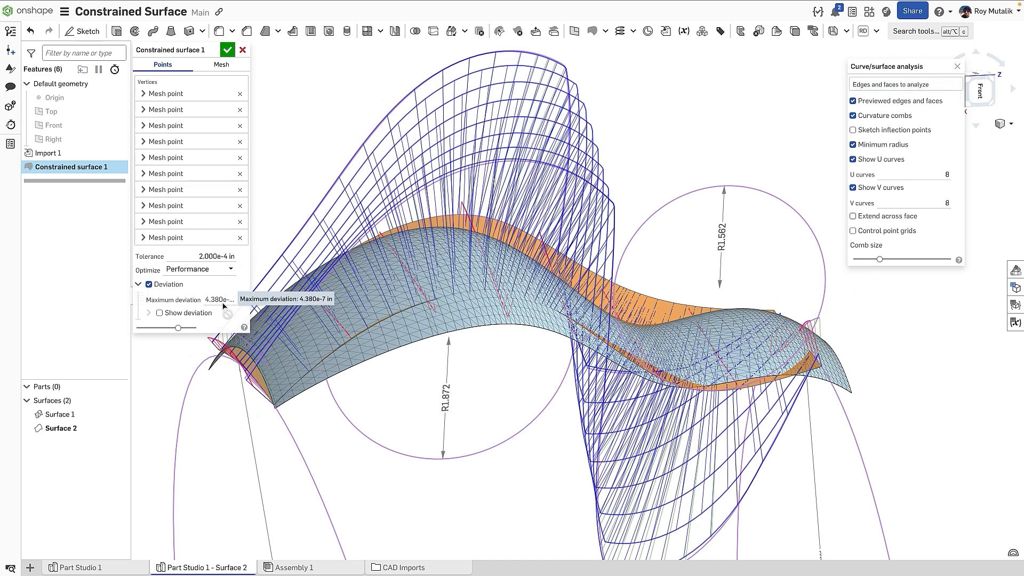
mouse_move(345, 453)
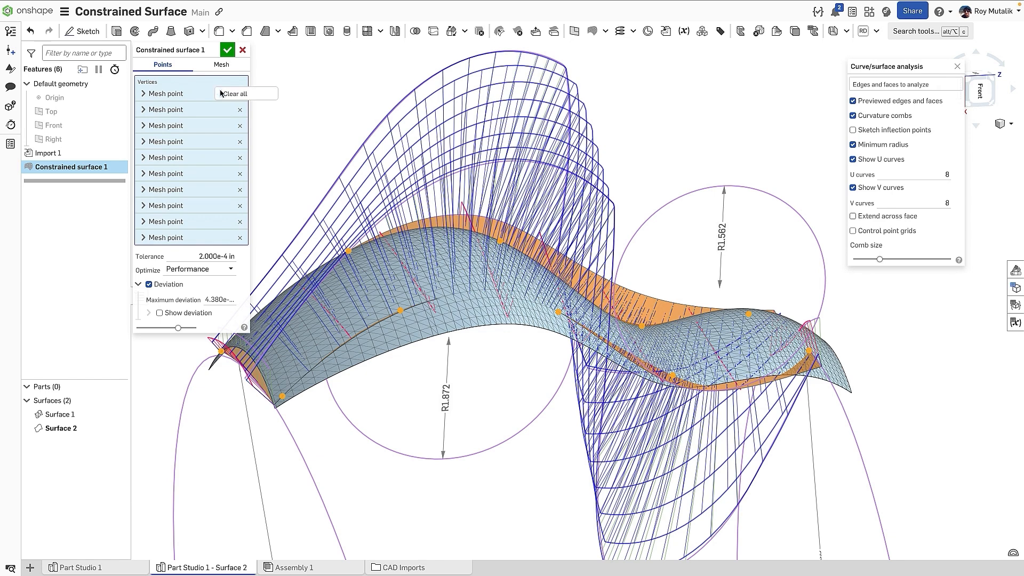
Step: Refit the surface to the whole imported mesh face with Smoothness optimization and accept it
left_click(234, 94)
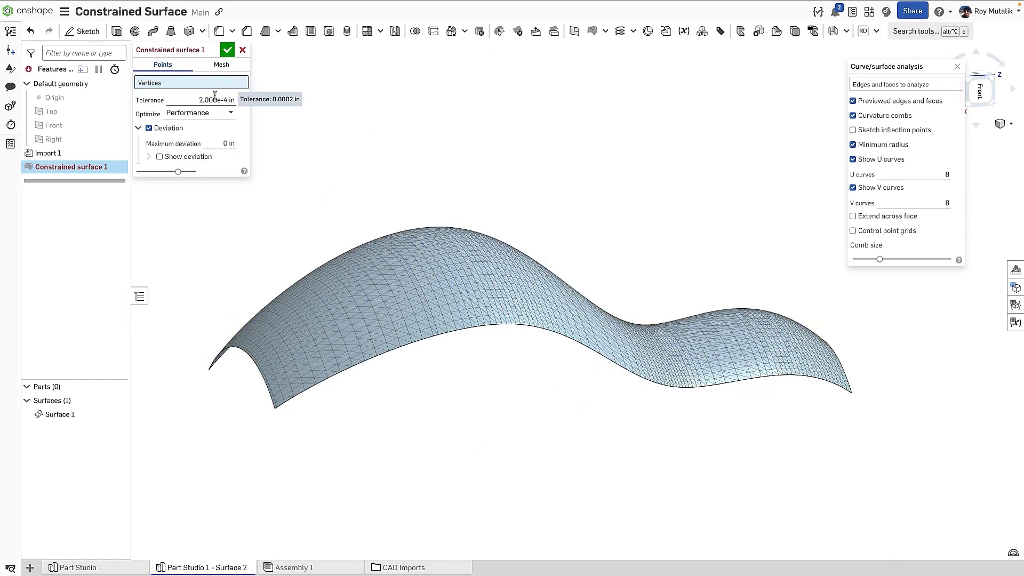
left_click(222, 64)
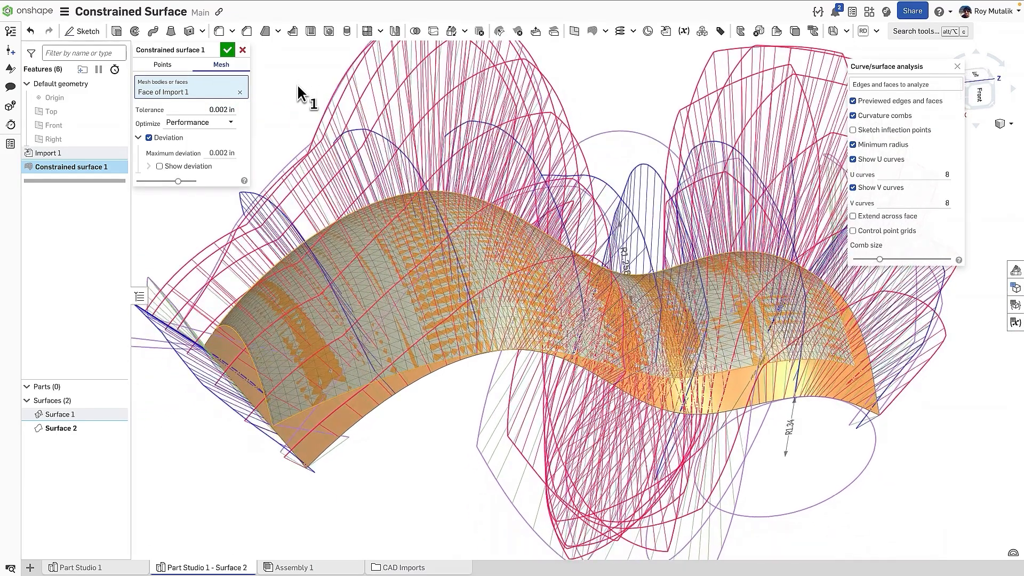
left_click(203, 122)
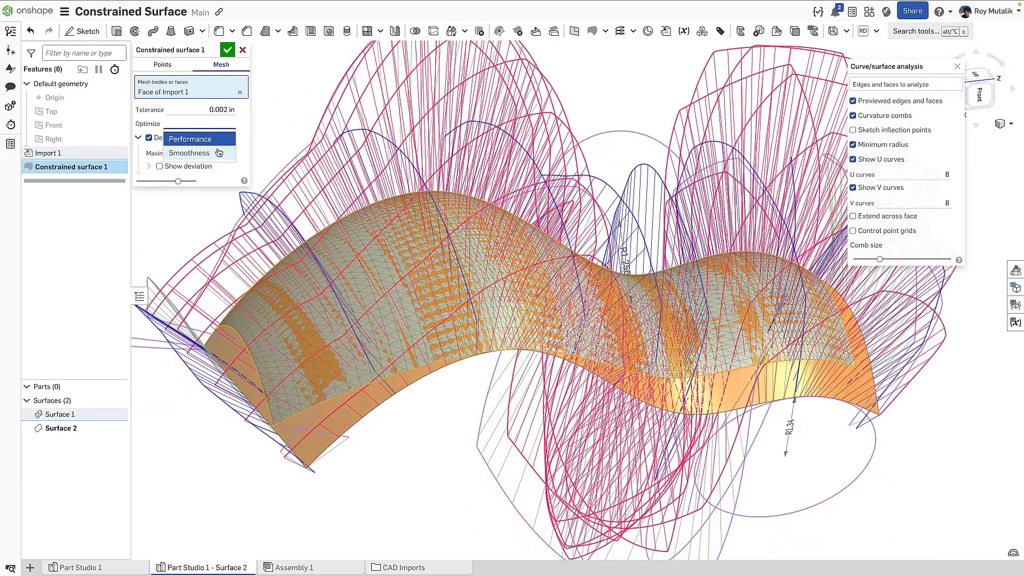
left_click(189, 153)
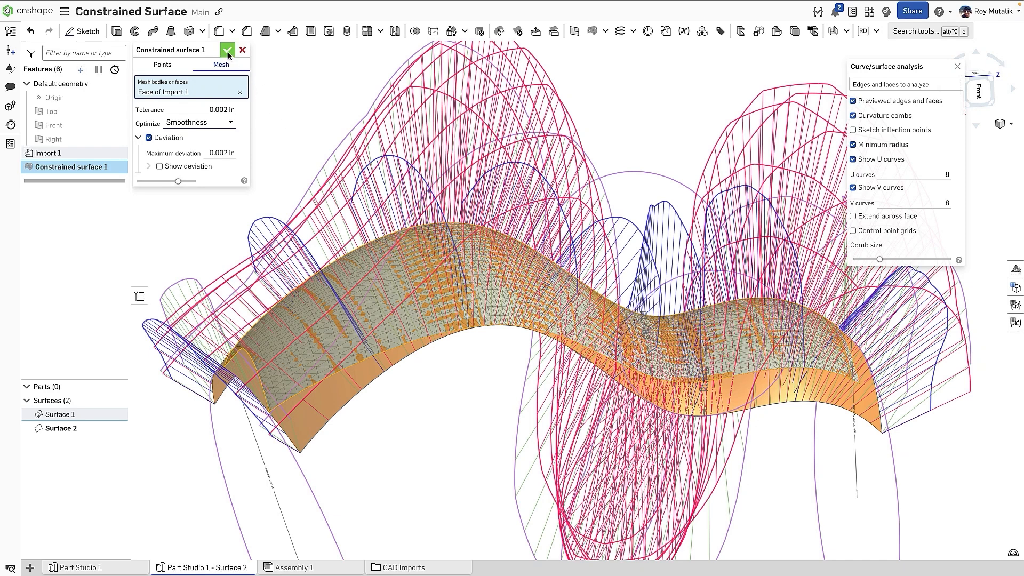
left_click(229, 50)
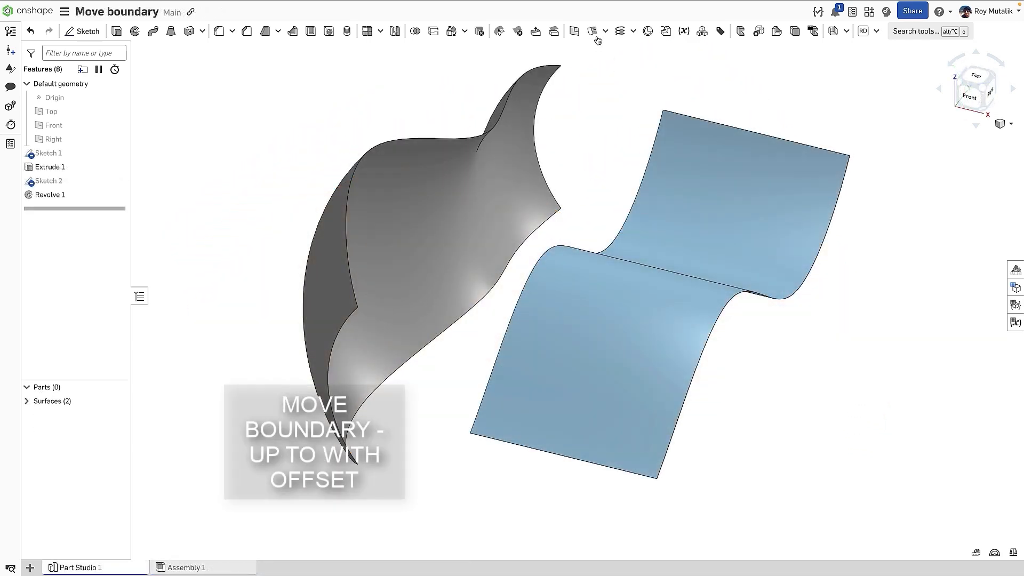
Step: Move the surface boundary Up to Surface 2 with a 1 in offset distance and confirm
left_click(594, 31)
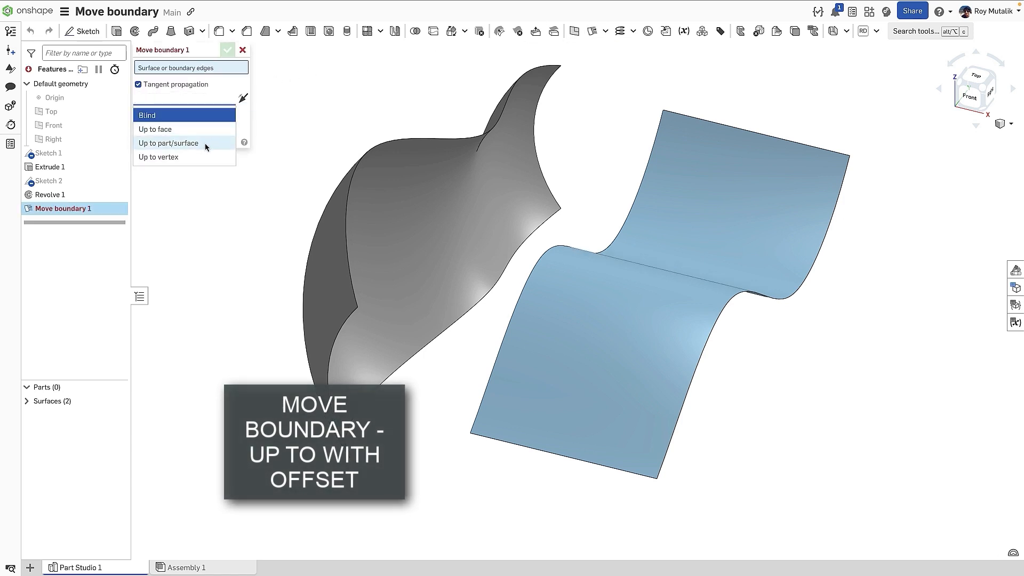
left_click(168, 142)
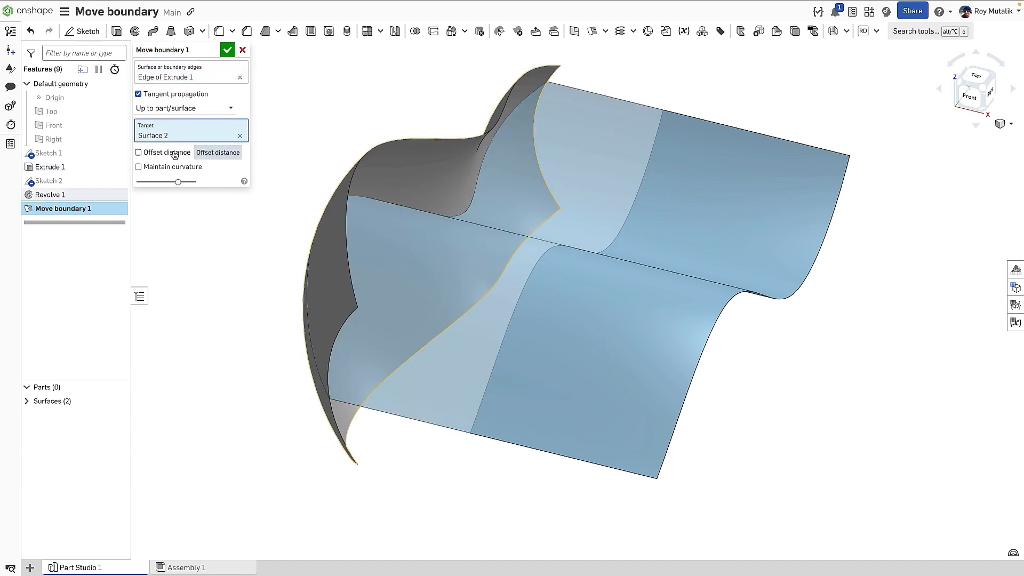
left_click(138, 152)
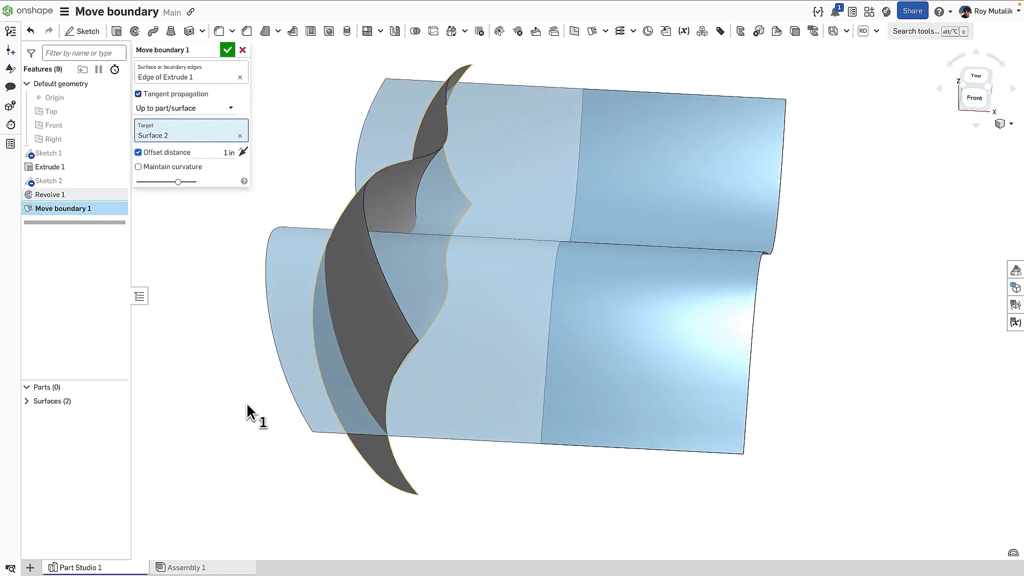
left_click(227, 50)
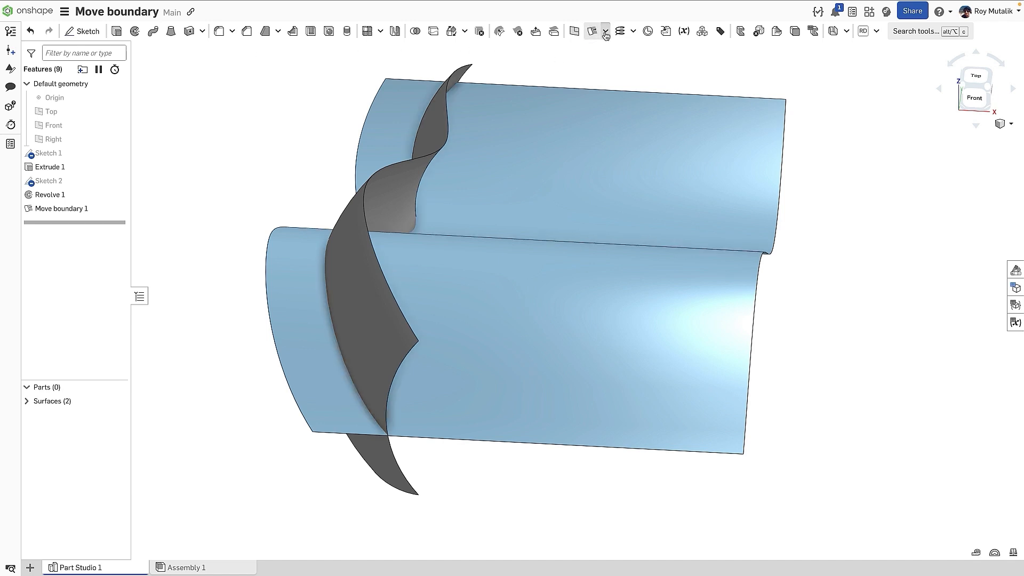
Step: Mutual trim the two surfaces with Merge checked into one surface
left_click(592, 31)
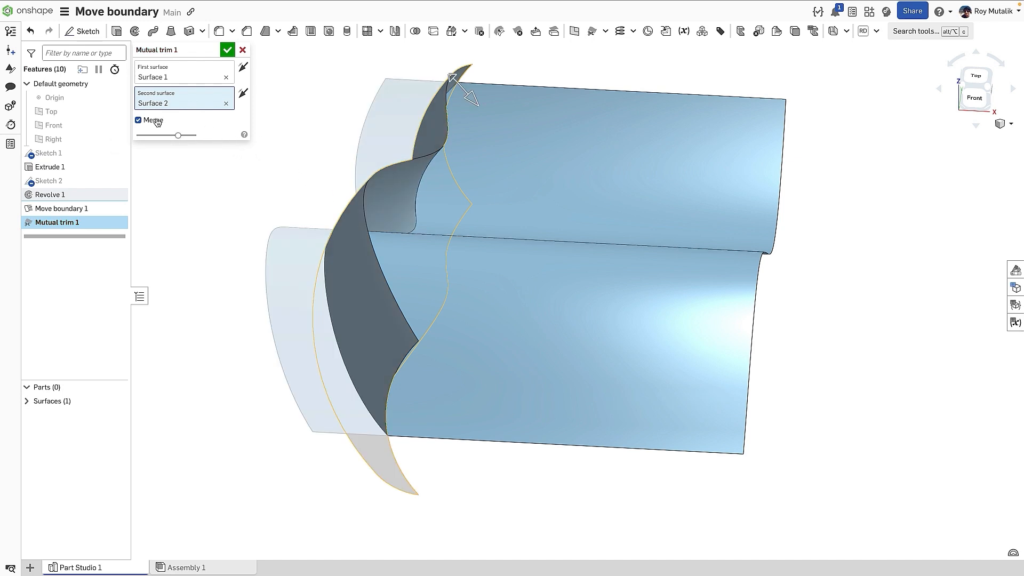
left_click(227, 50)
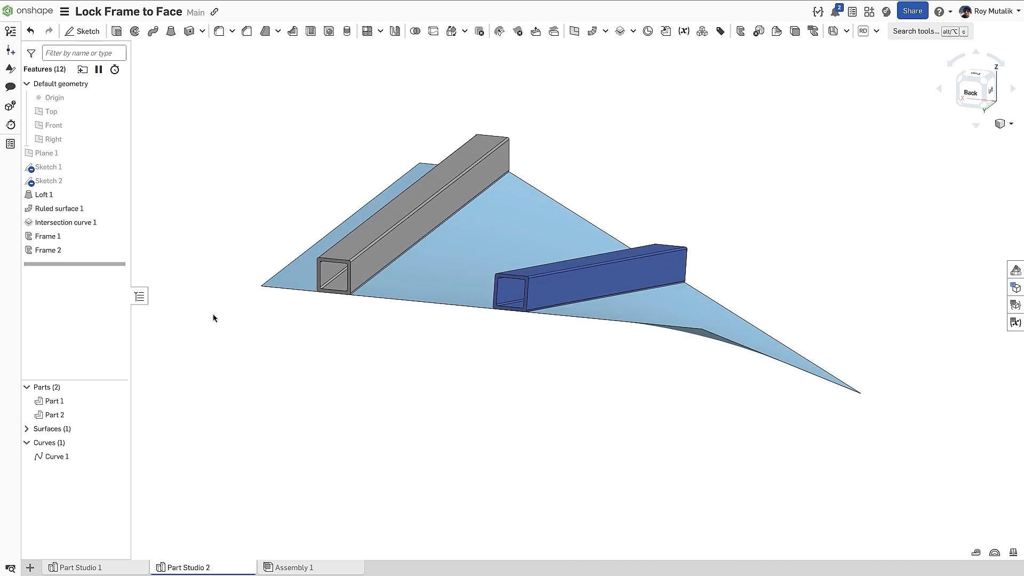
Step: Lock Frame 2's tube profile to the loft face and confirm the feature
double_click(48, 250)
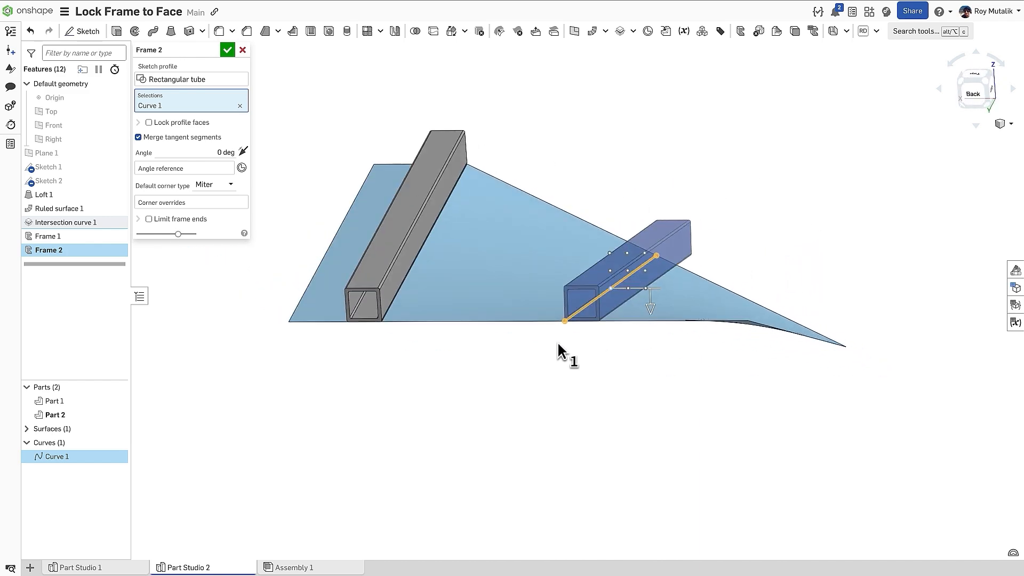
left_click(149, 122)
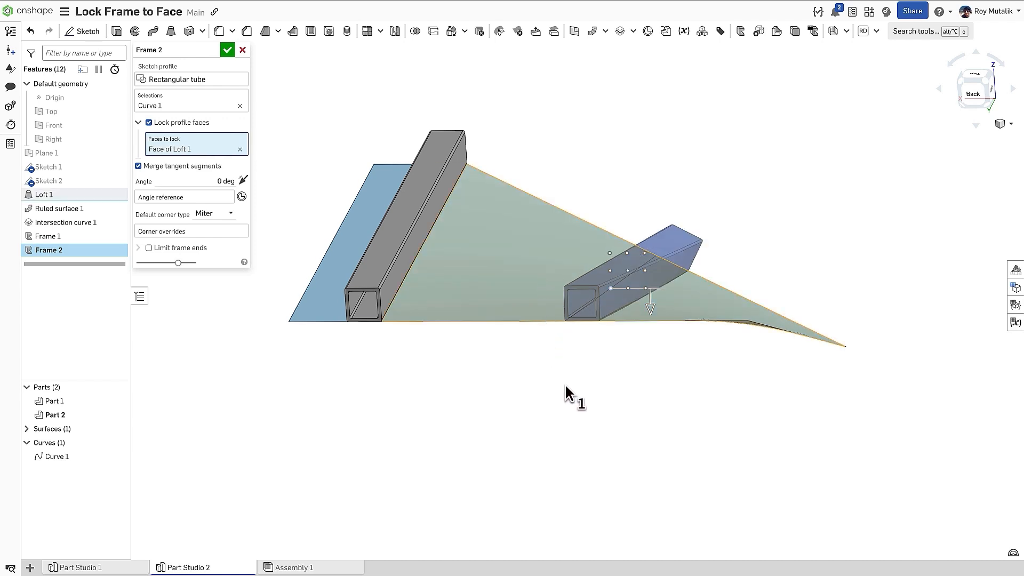
mouse_move(609, 385)
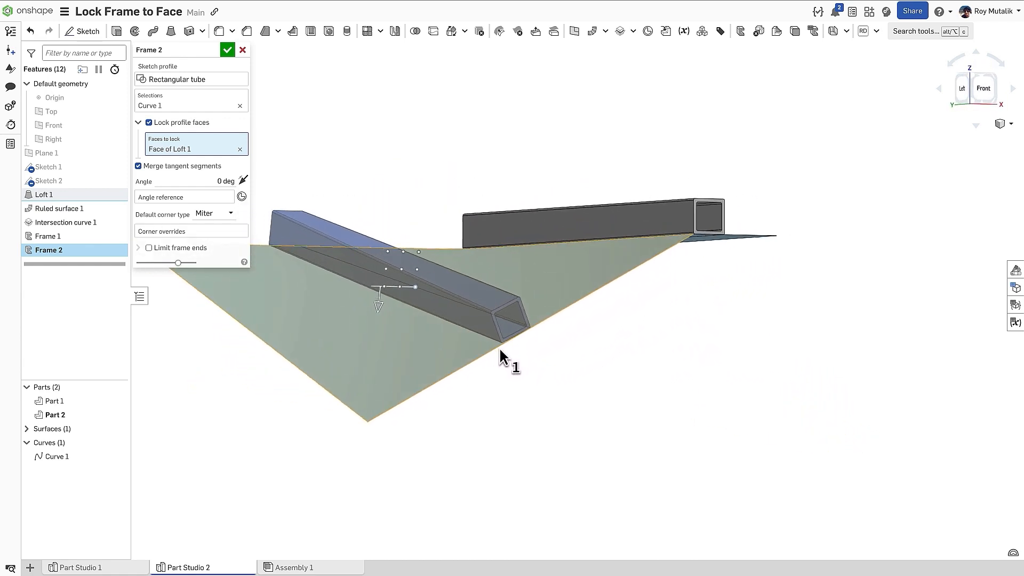
left_click(228, 51)
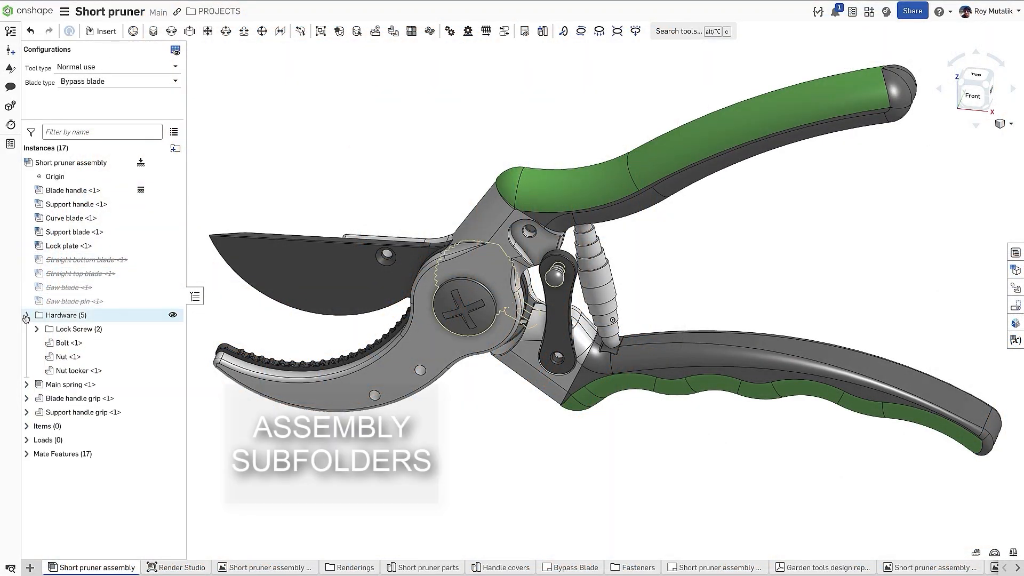
Step: Group the bolt, nut and nut locker instances into a new Hinge subfolder
left_click(37, 329)
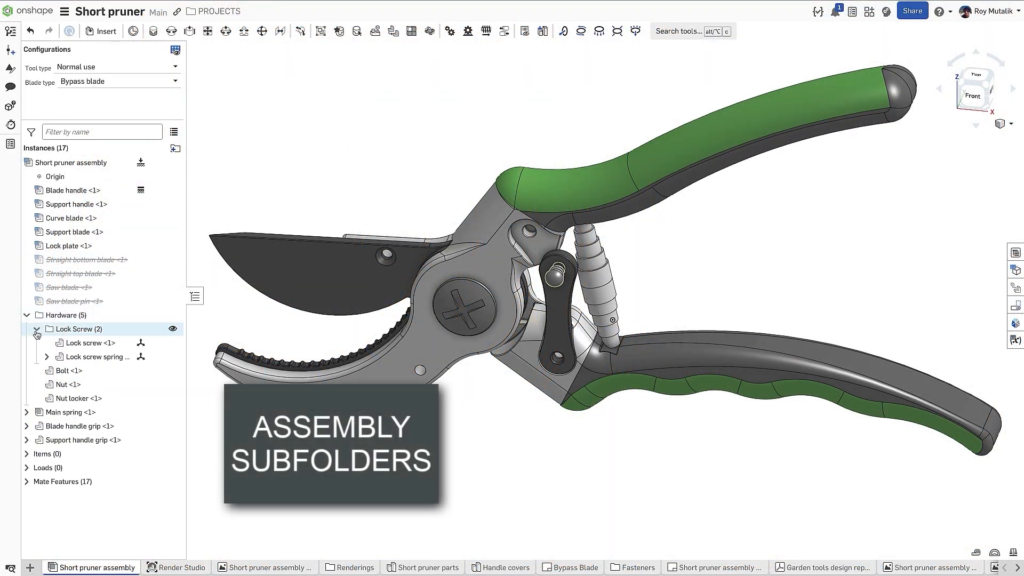
left_click(36, 333)
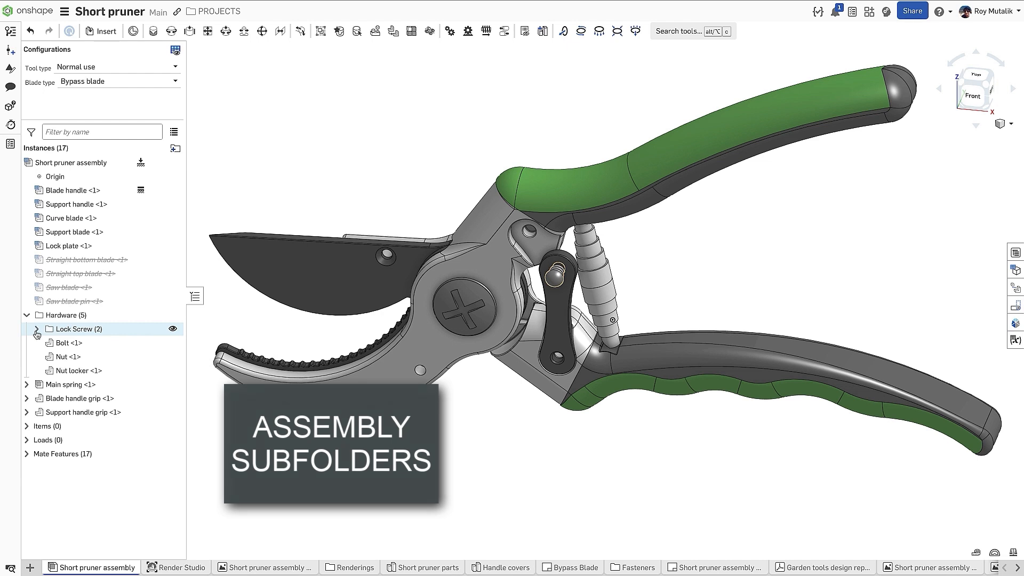
left_click(68, 342)
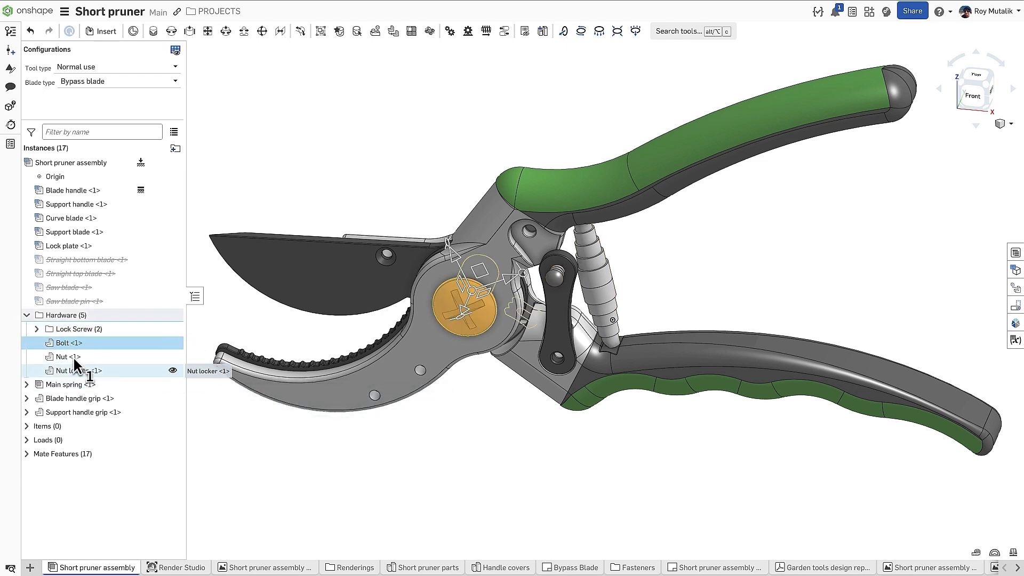
left_click(174, 148)
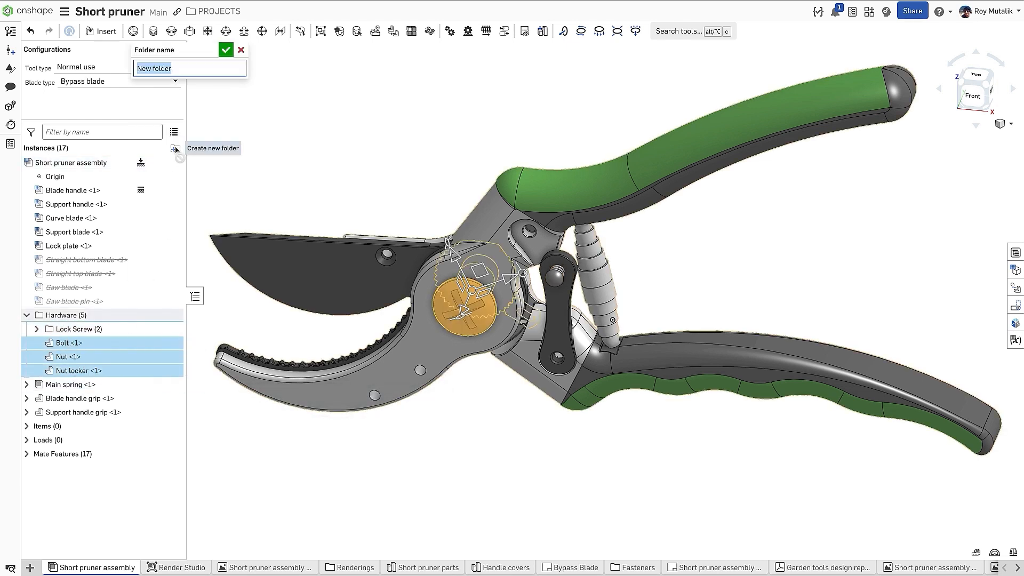
left_click(225, 51)
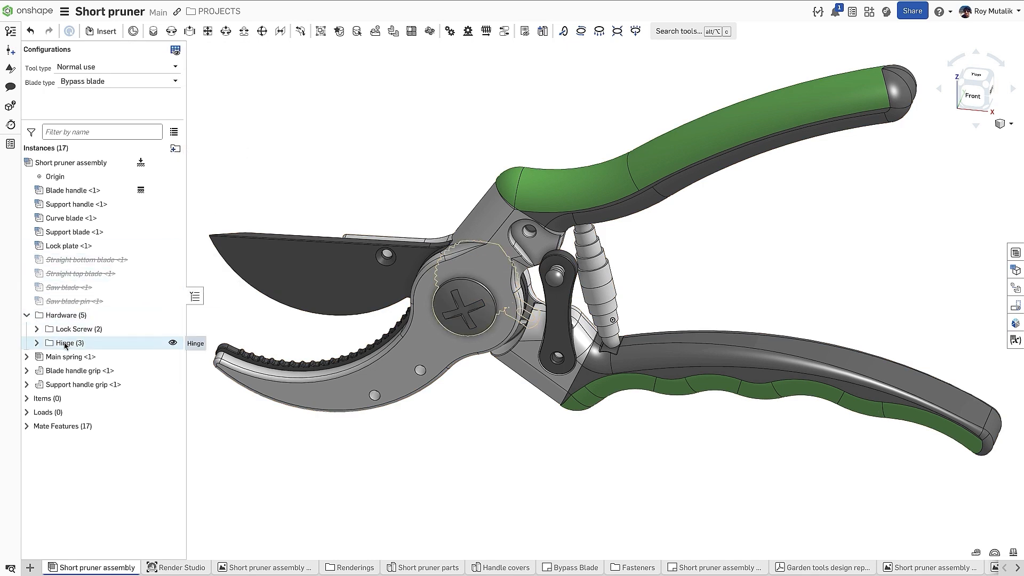
Step: Review the Hinge folder options and switch to the Short pruner parts Part Studio
right_click(68, 343)
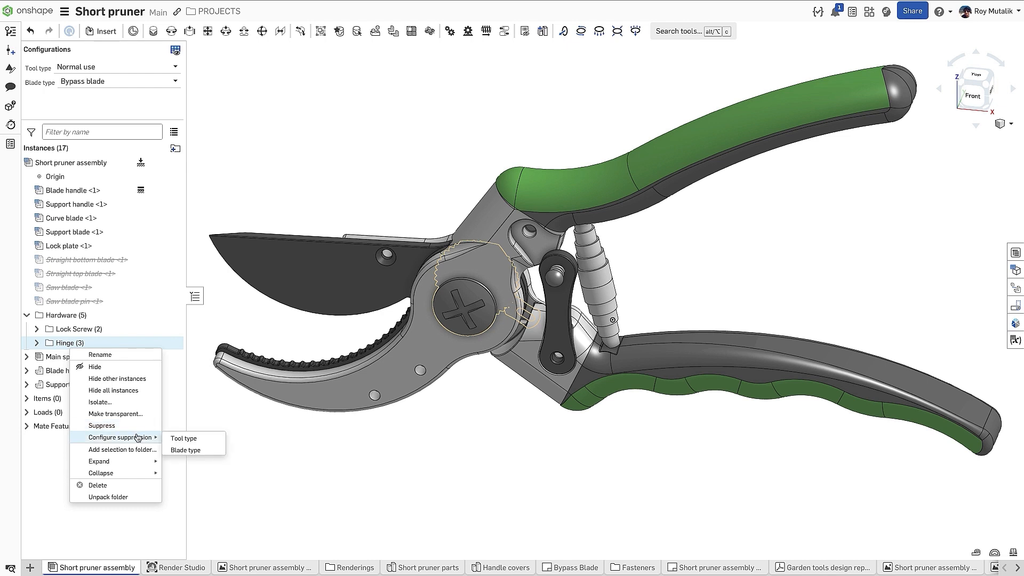
mouse_move(154, 442)
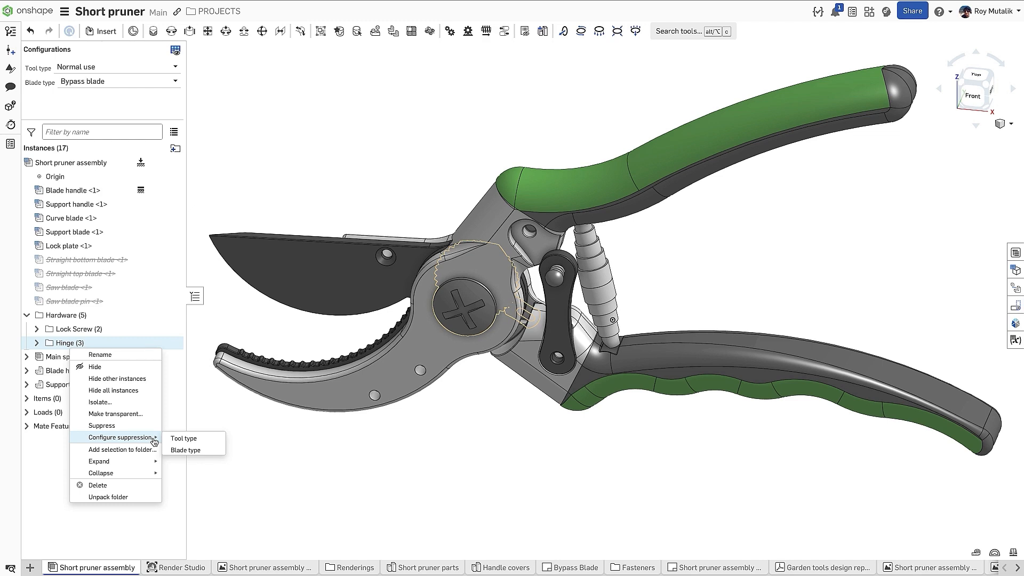
left_click(427, 566)
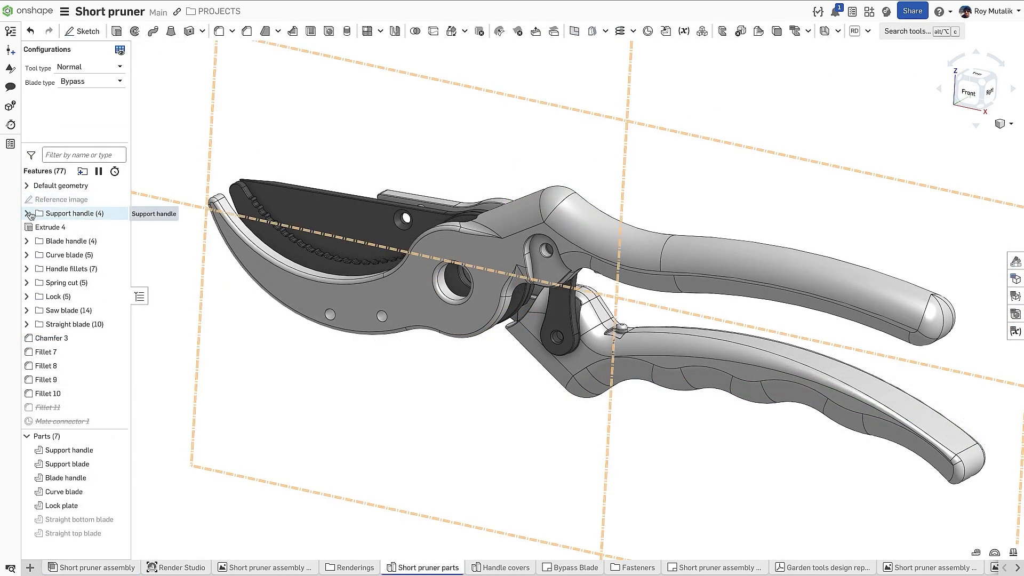
Step: Expand all feature folders at once from the Support handle folder, then collapse all from Blade handle
left_click(26, 213)
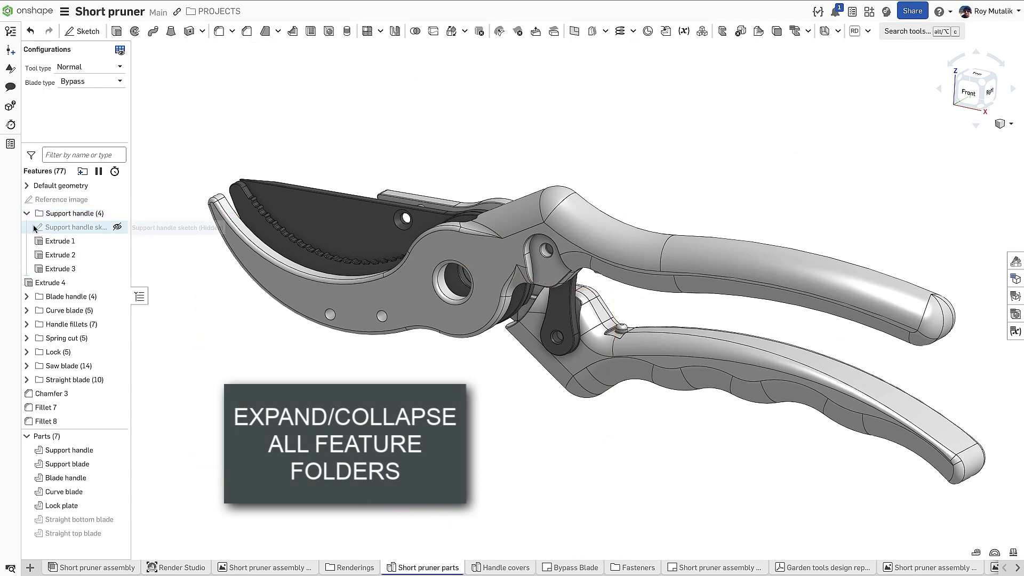
left_click(26, 214)
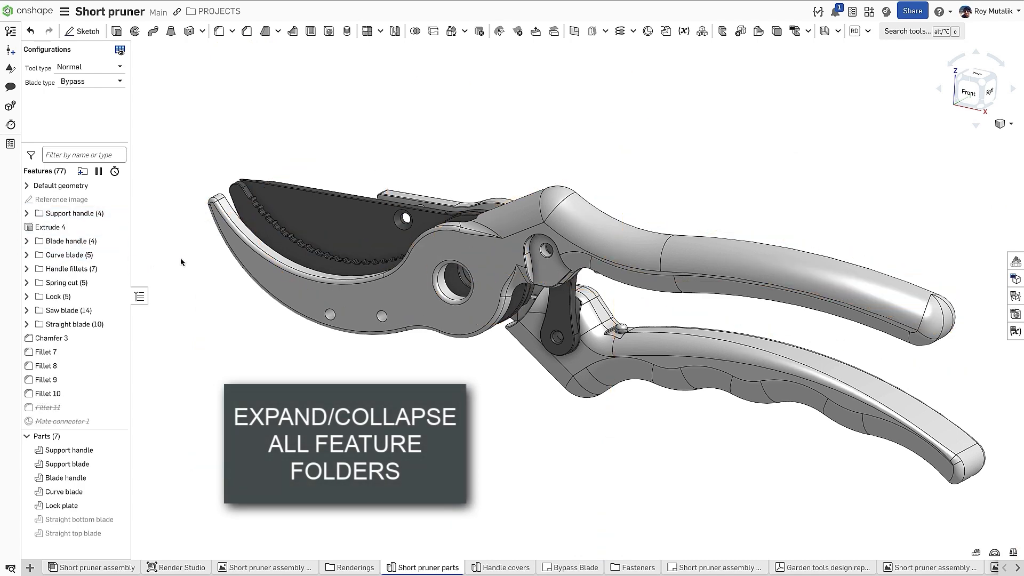
right_click(72, 213)
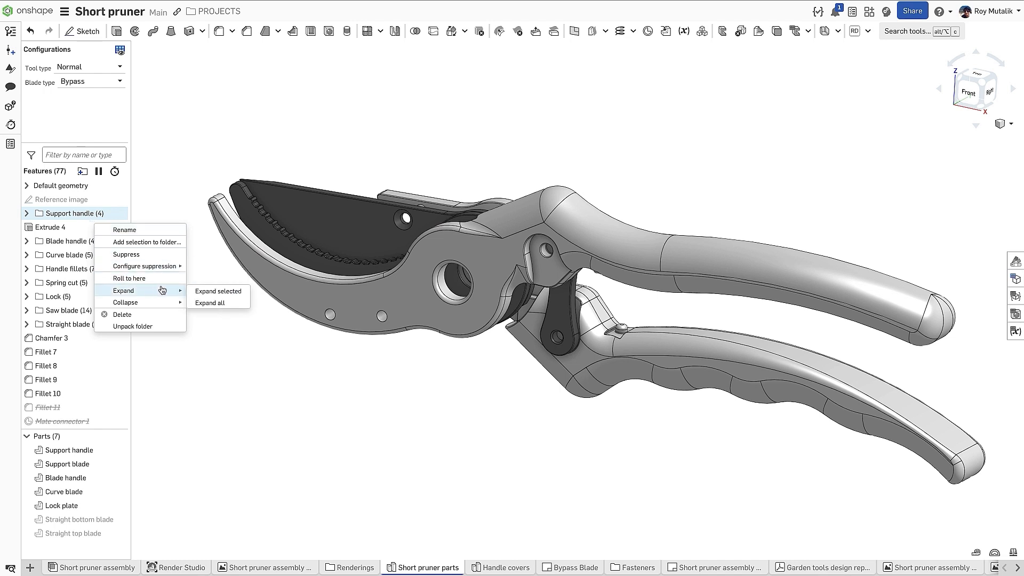
left_click(211, 302)
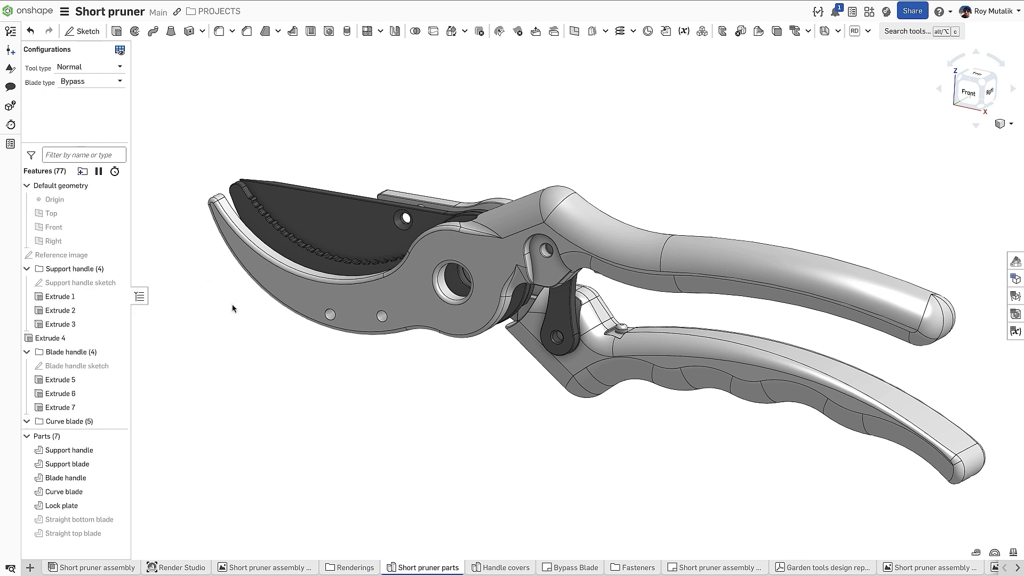
scroll("down", 3)
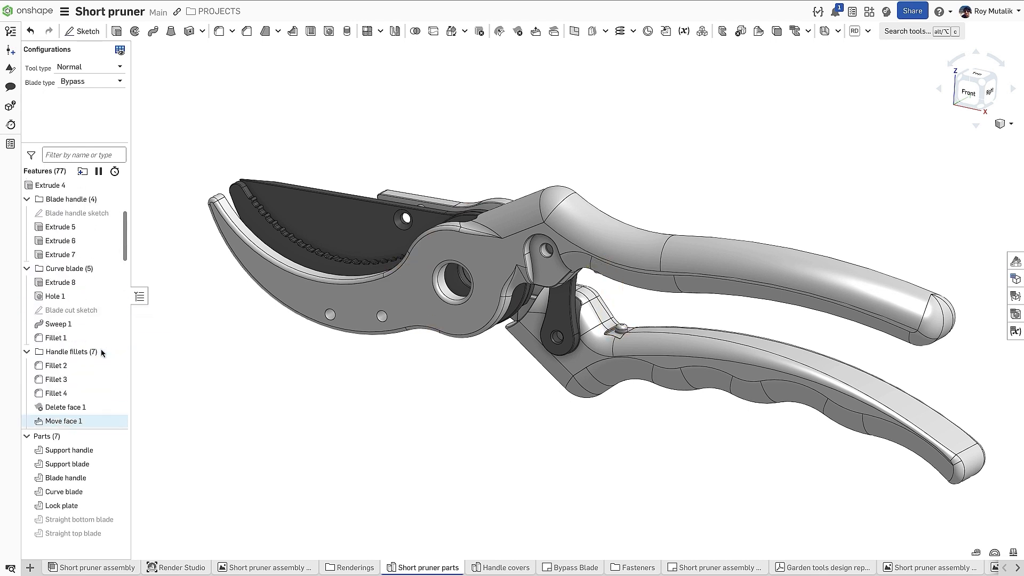
right_click(67, 351)
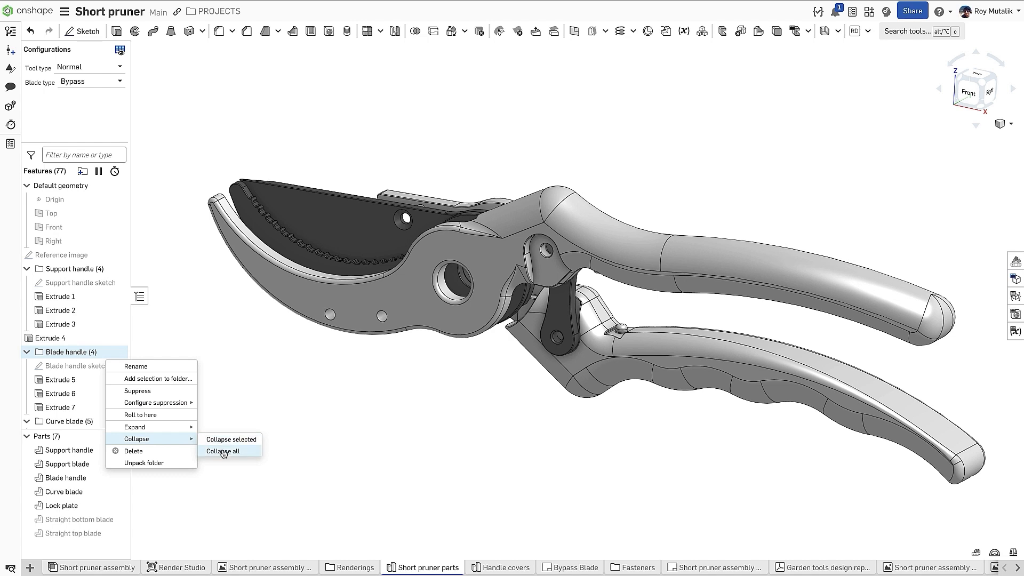
left_click(222, 450)
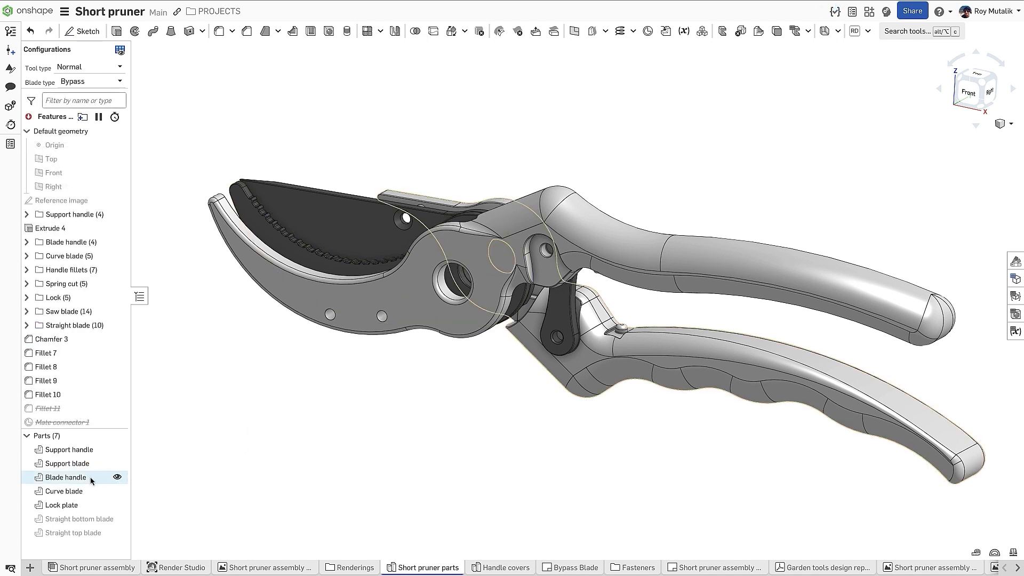
Step: Export the Blade handle part in RHINO format, unticking Use latest version to pick version 7
right_click(65, 477)
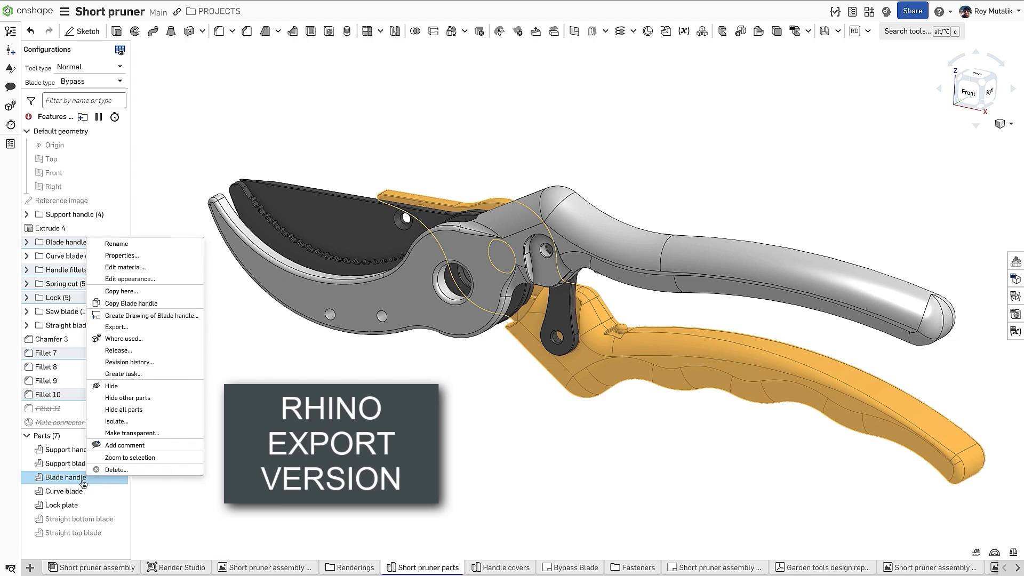
left_click(117, 327)
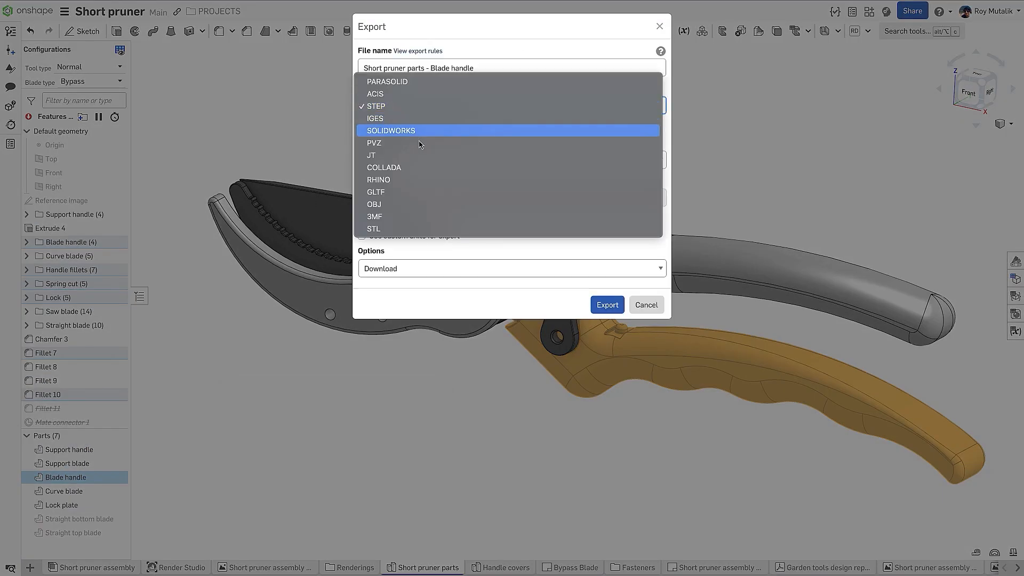
left_click(378, 179)
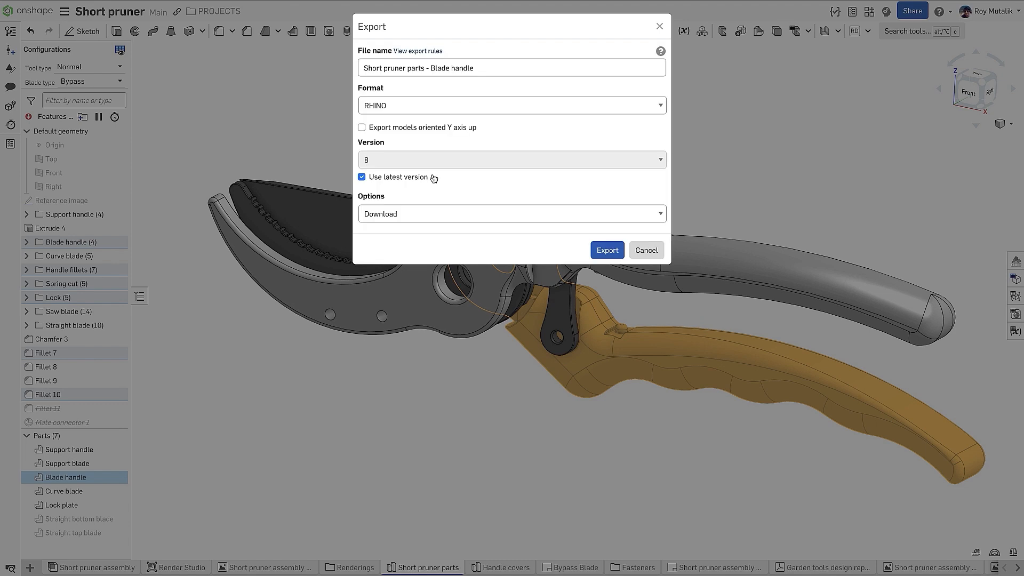
left_click(361, 177)
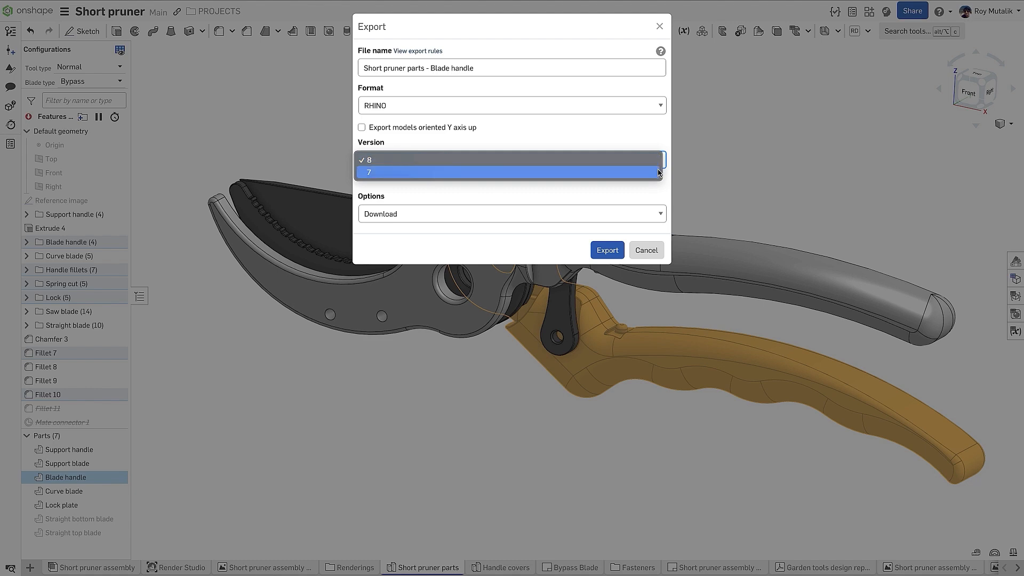
left_click(511, 171)
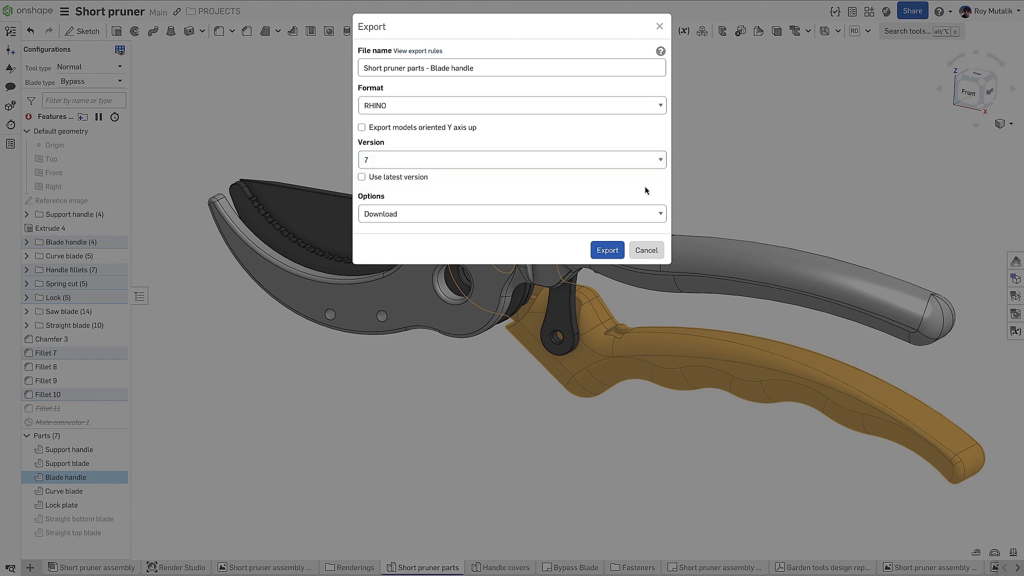
left_click(606, 249)
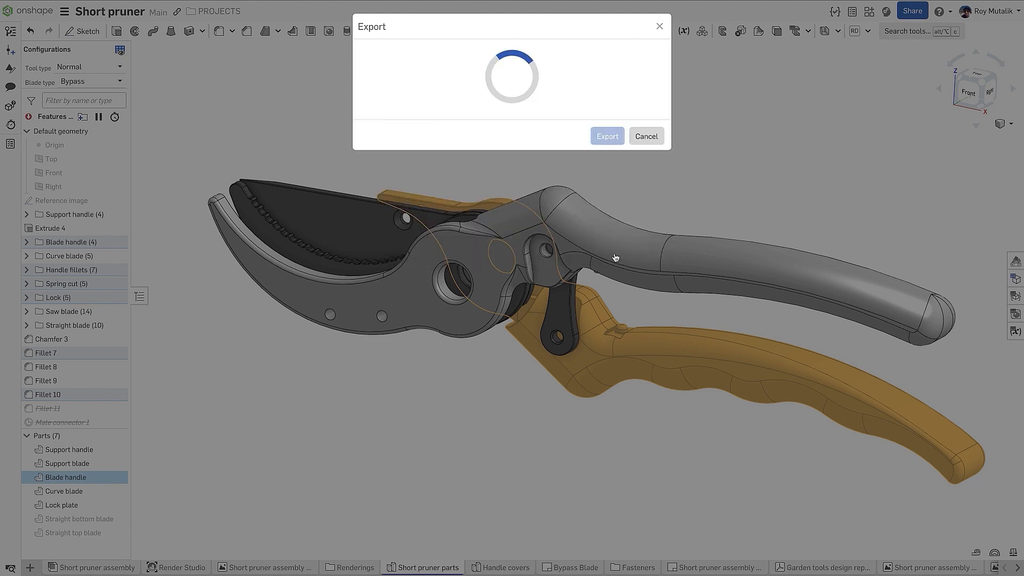
left_click(605, 135)
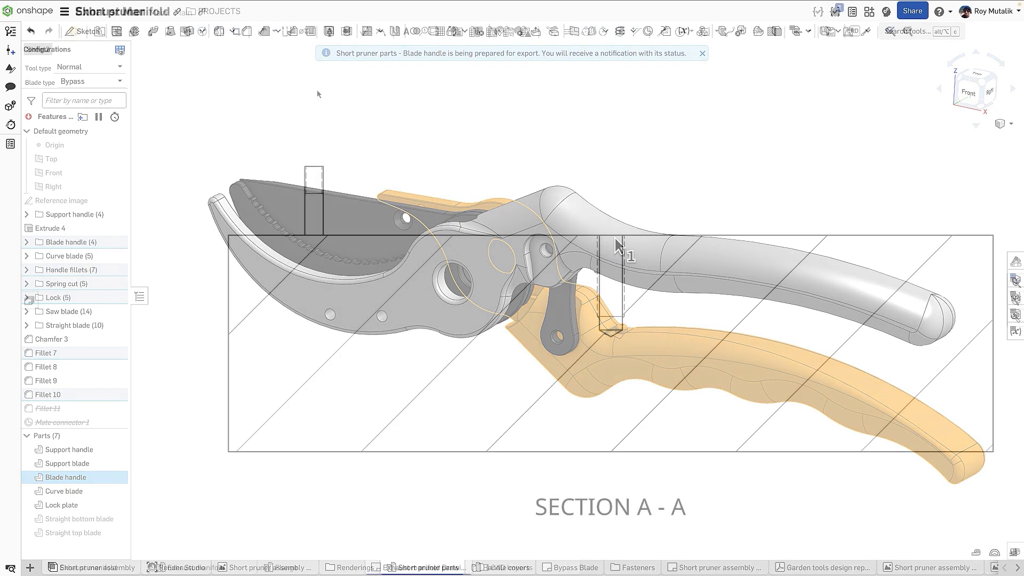
Step: Start a Linear dimension on the threaded hole in Section A-A of the Exhaust Manifold drawing
left_click(263, 31)
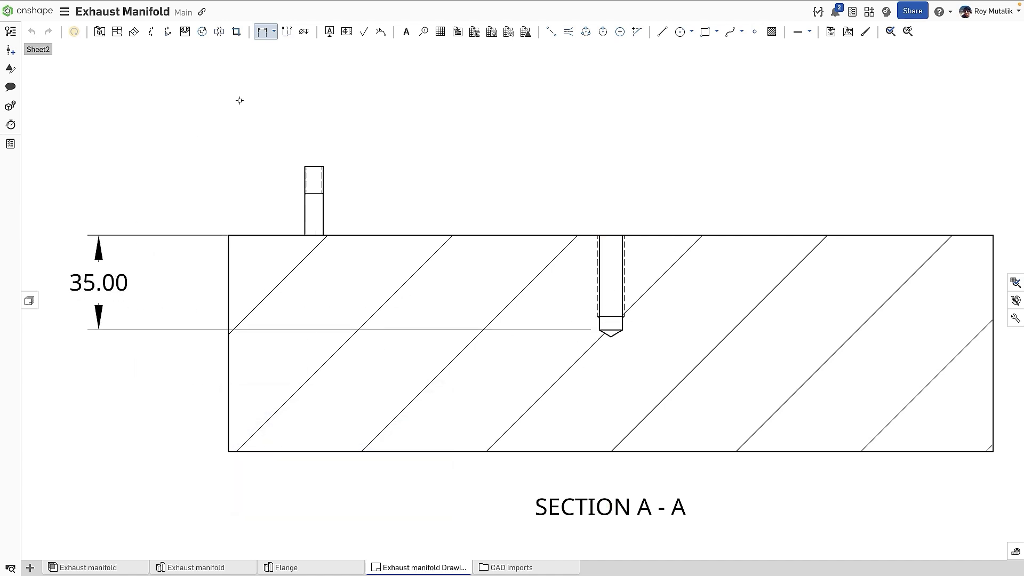
left_click(273, 31)
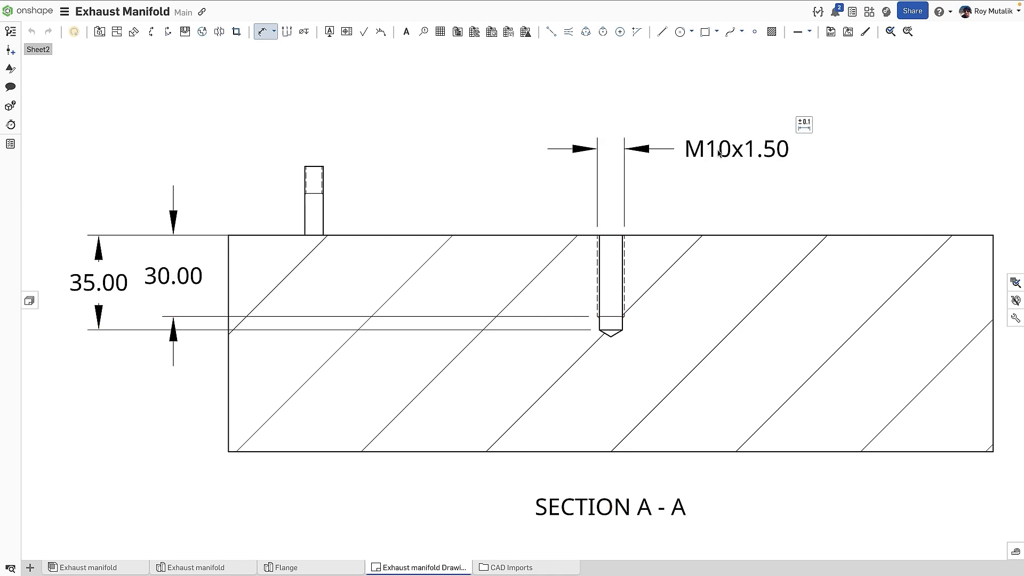
mouse_move(309, 186)
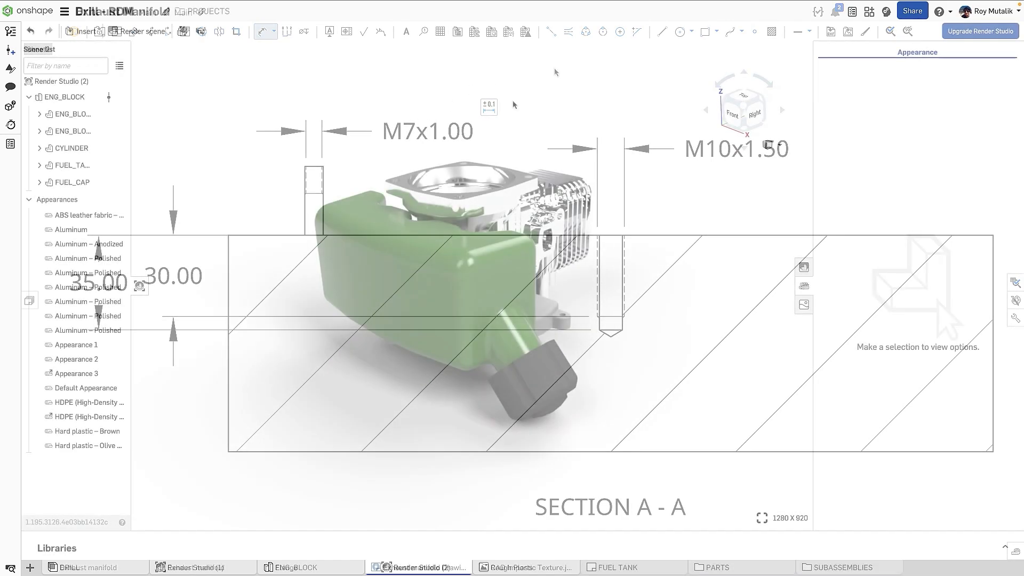
Step: Give FUEL_TANK's HDPE appearance the Rough Plastic Texture.jpg bitmap as its diffuse colour
left_click(420, 566)
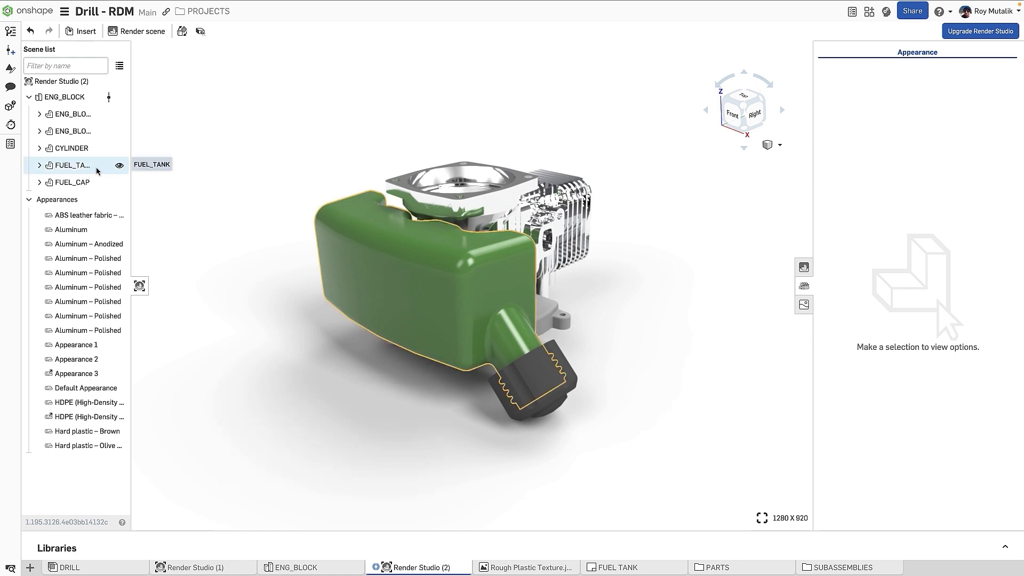
left_click(89, 416)
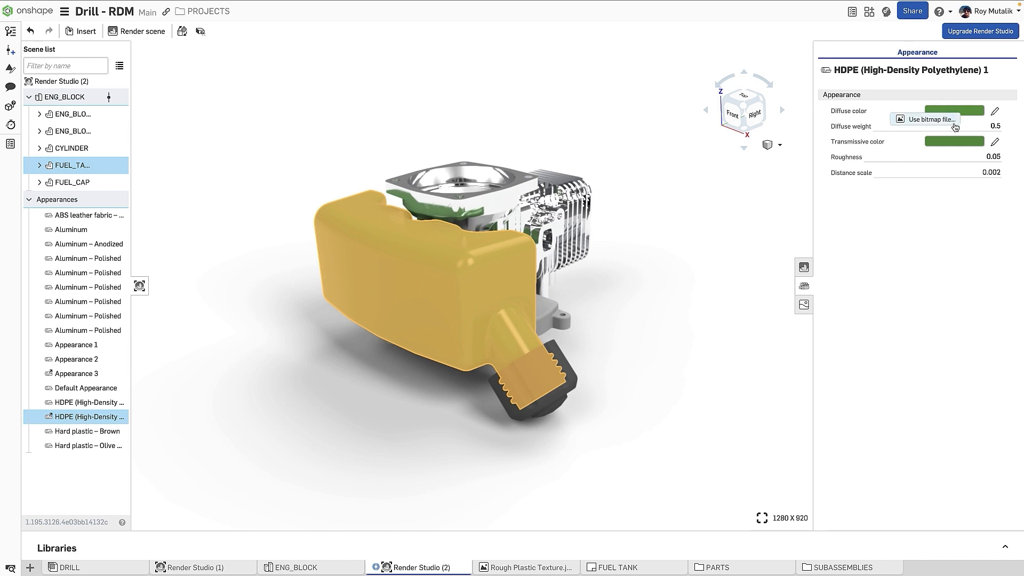
left_click(930, 118)
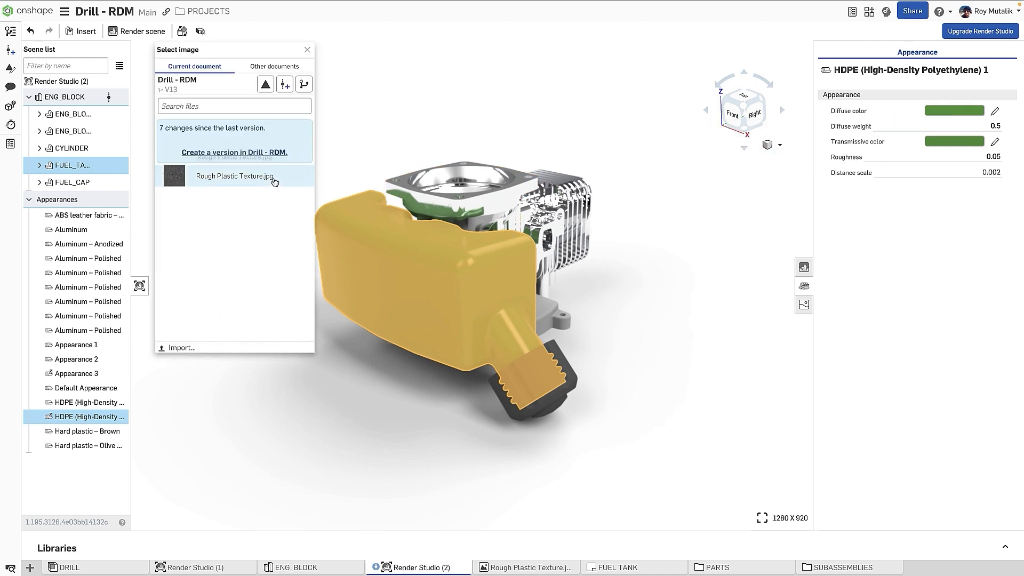
left_click(306, 50)
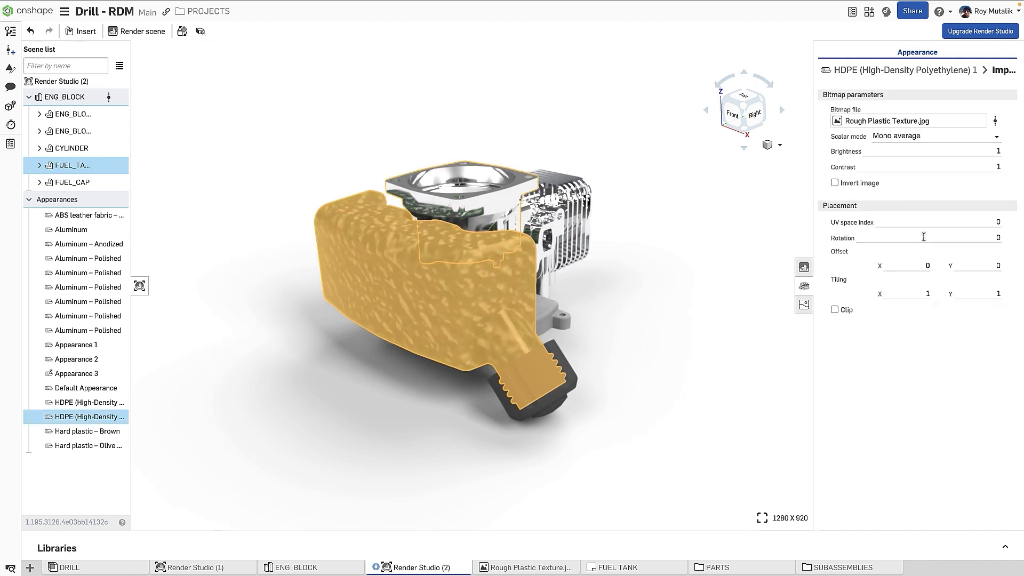
mouse_move(950, 137)
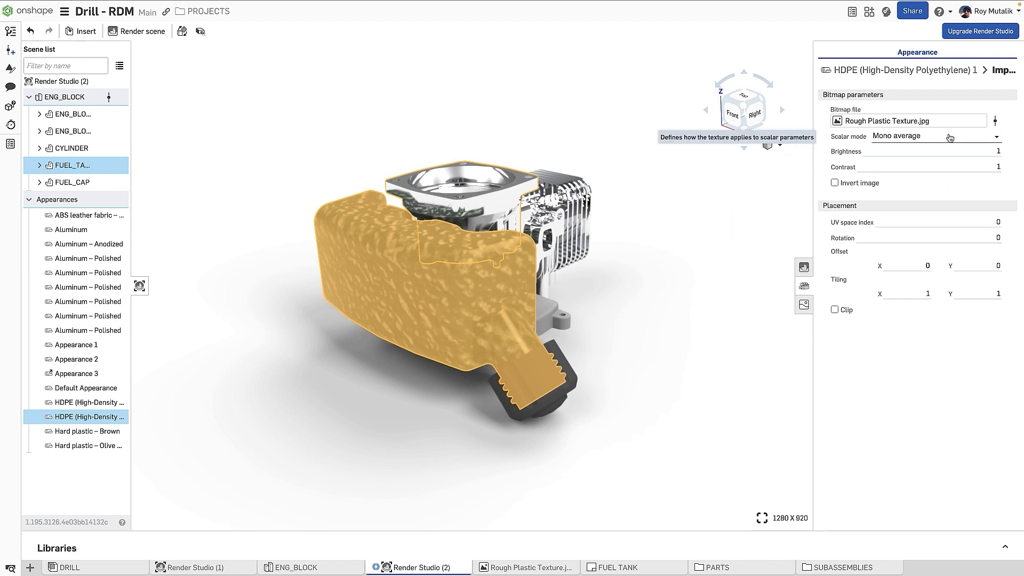
mouse_move(943, 168)
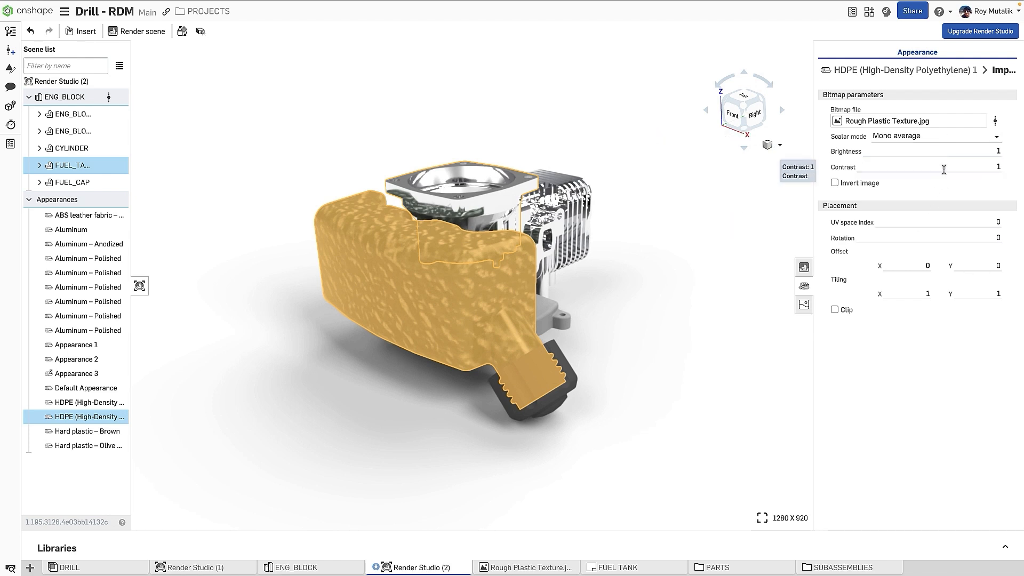
mouse_move(927, 292)
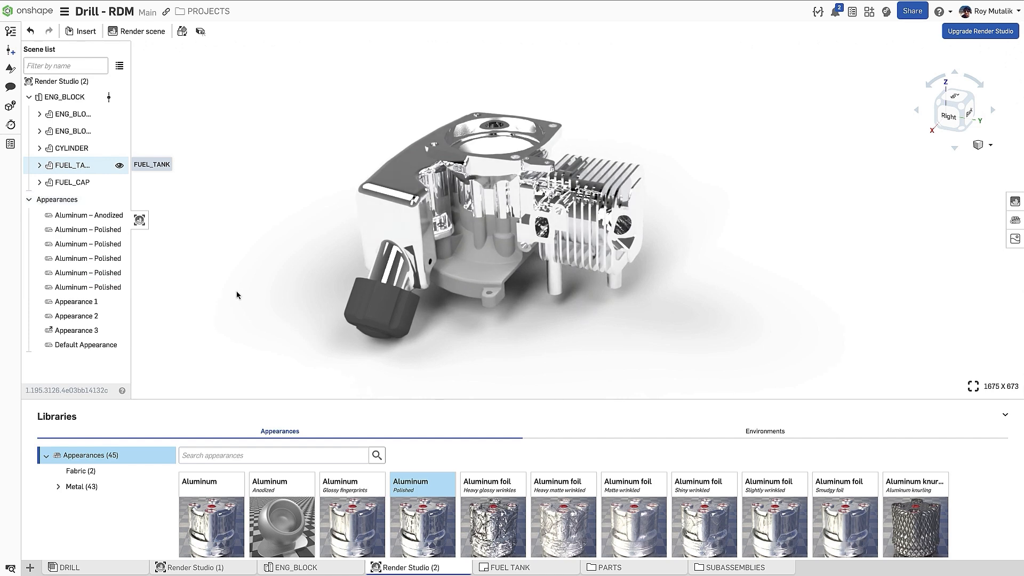
Step: Relink FUEL_TANK to its Part Studio appearance from the Scene list
right_click(71, 164)
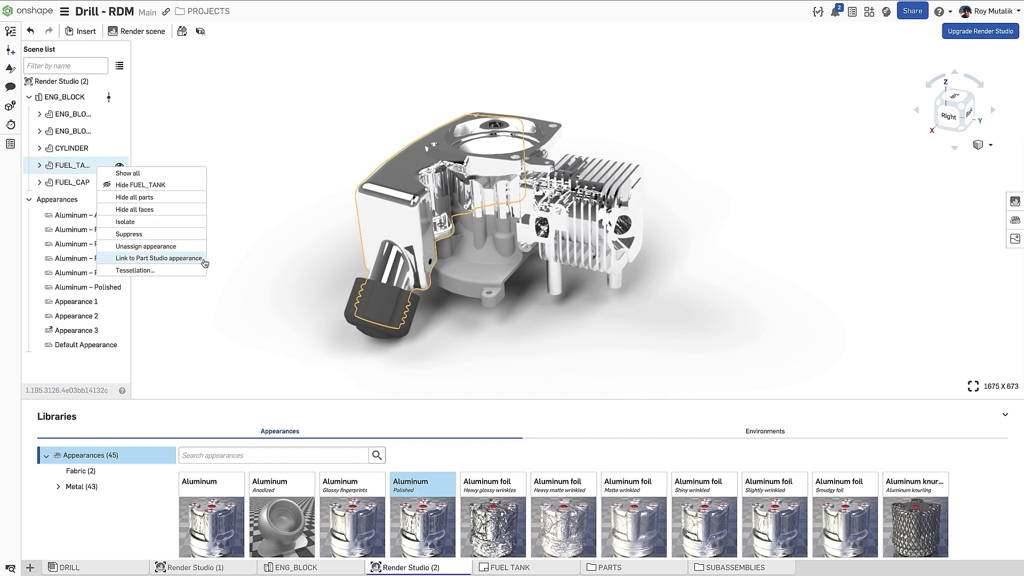
left_click(146, 246)
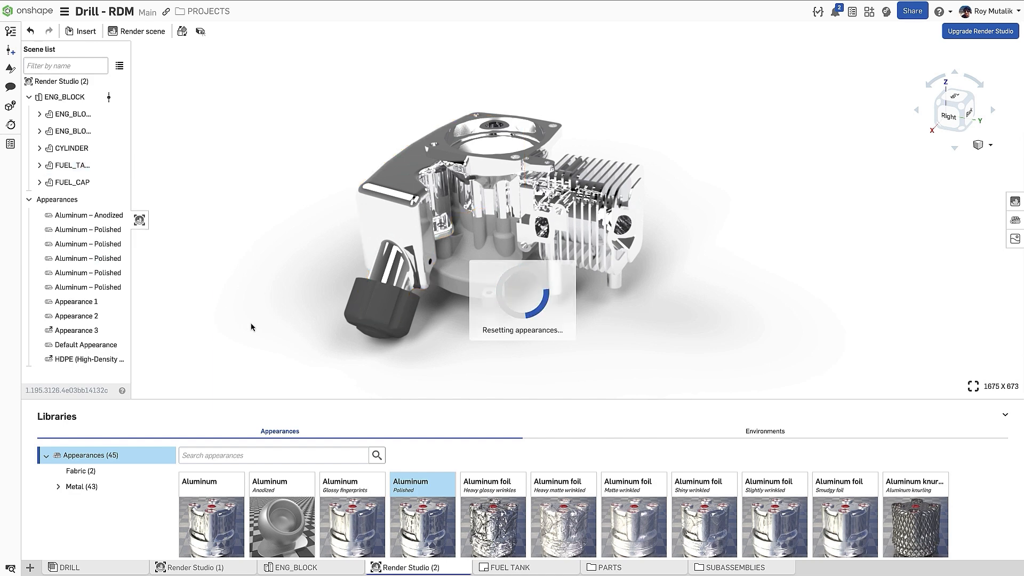